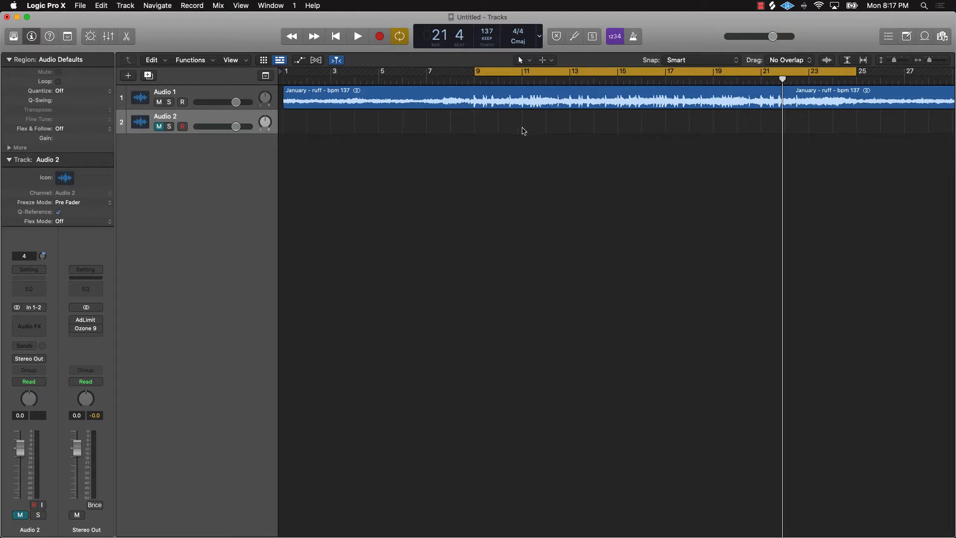
mouse_move(444, 124)
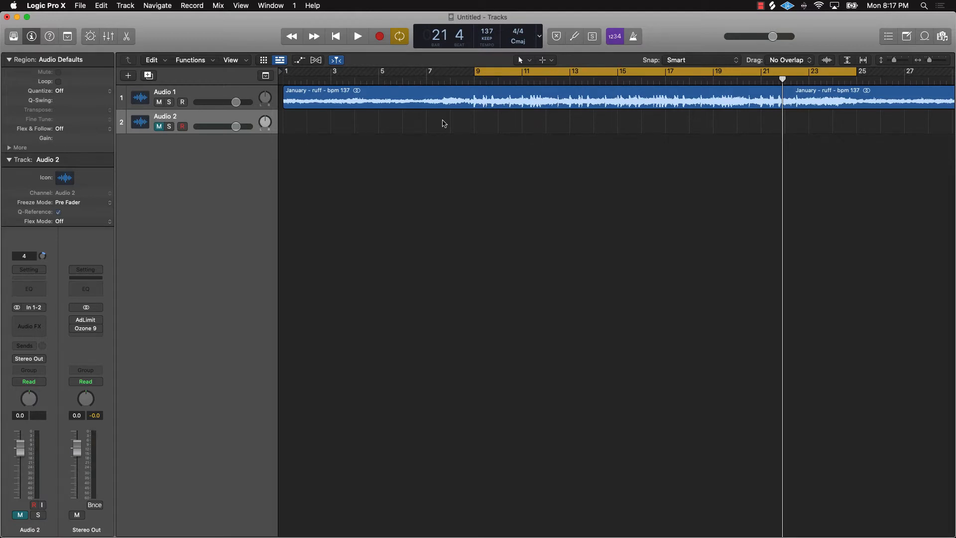
mouse_move(216, 174)
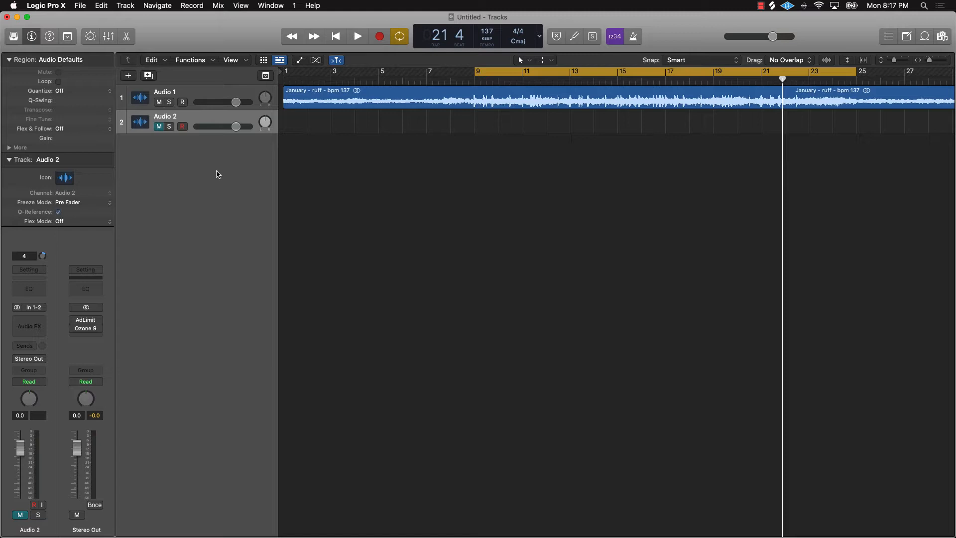
mouse_move(438, 281)
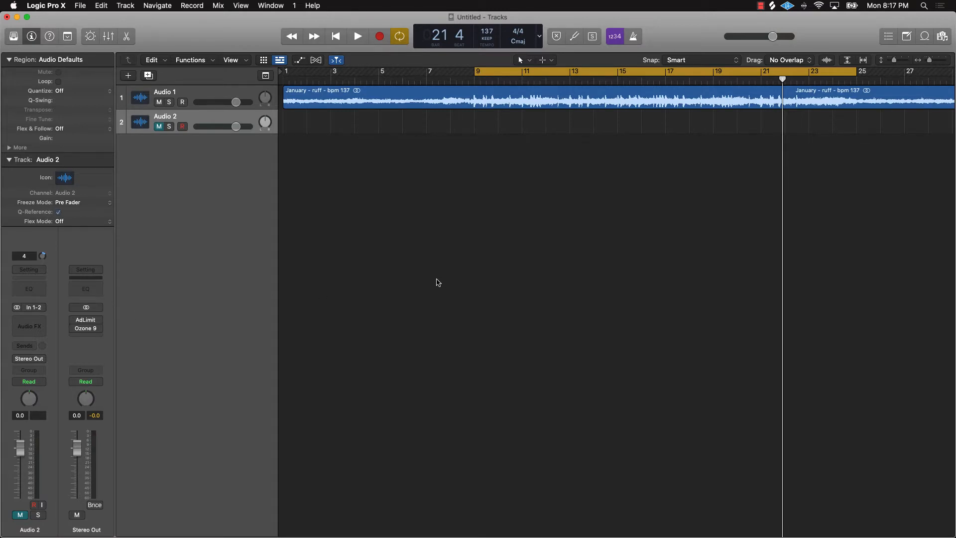
mouse_move(288, 173)
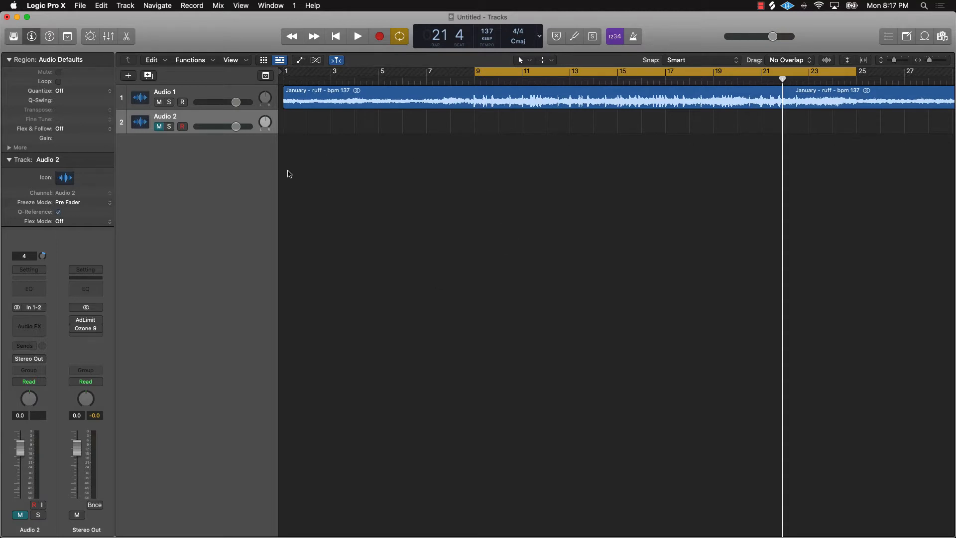
mouse_move(364, 148)
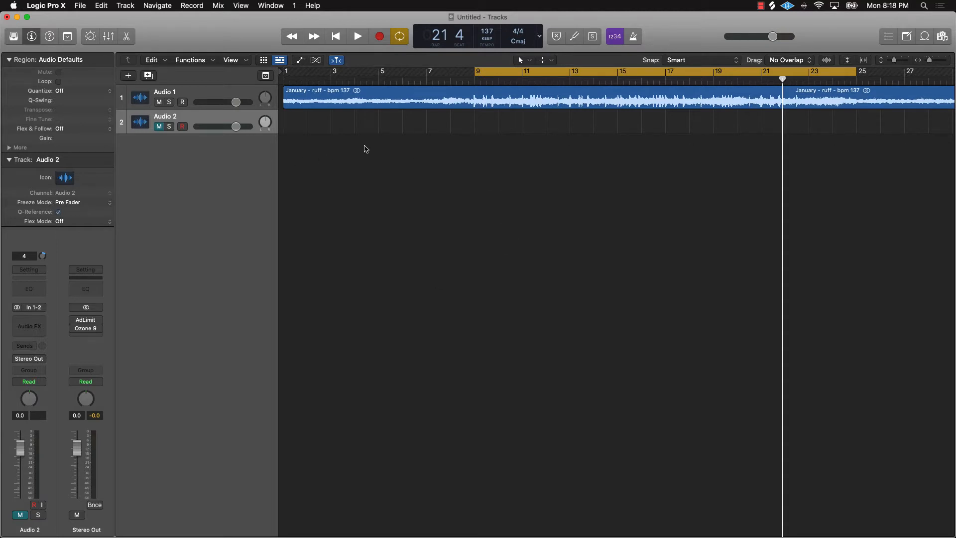
- Audition the looped beat through Stereo Out, stop, and reset the Stereo Out peak reading
click(358, 35)
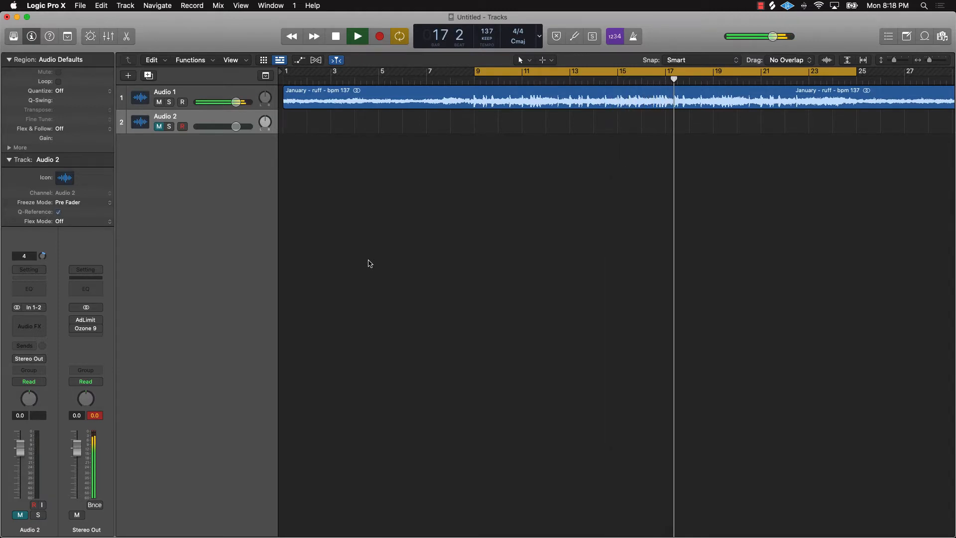
click(335, 36)
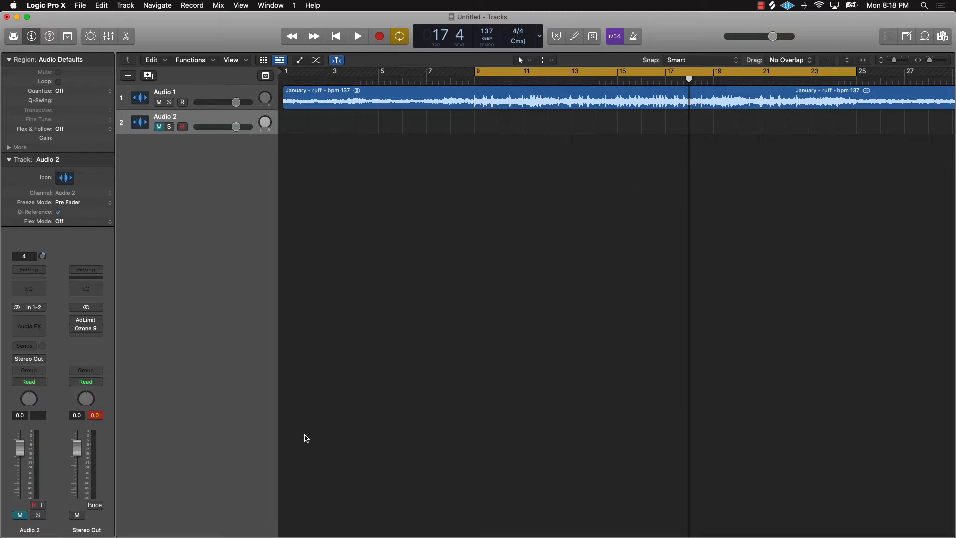
click(93, 415)
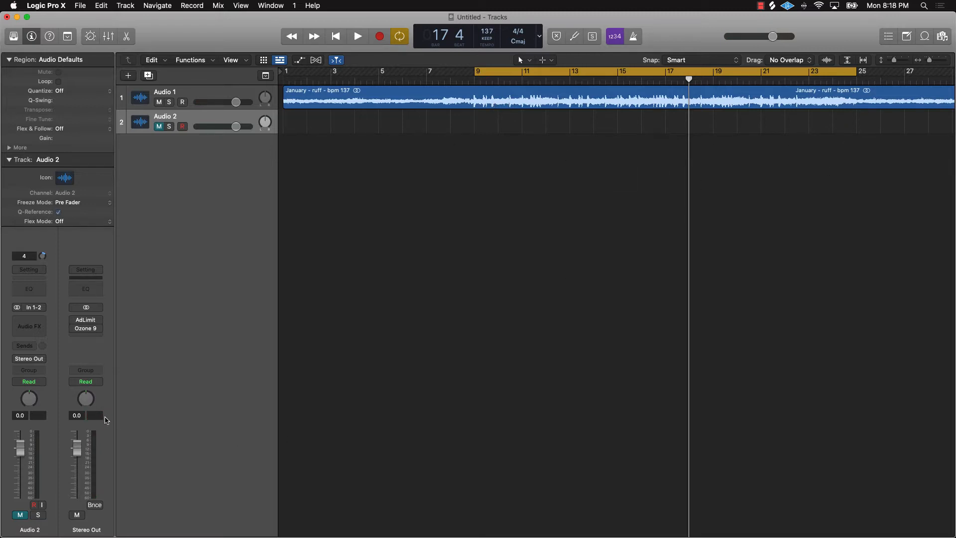
mouse_move(163, 410)
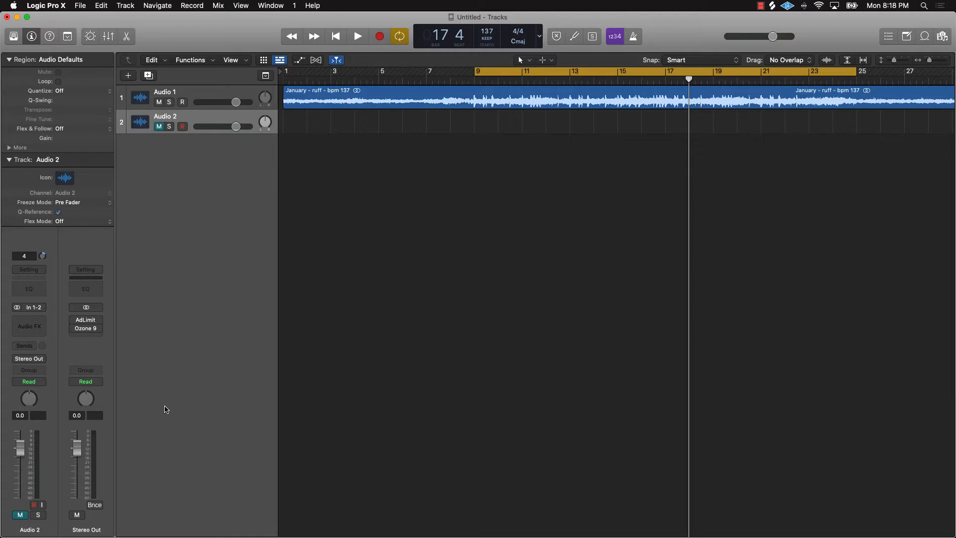
mouse_move(179, 384)
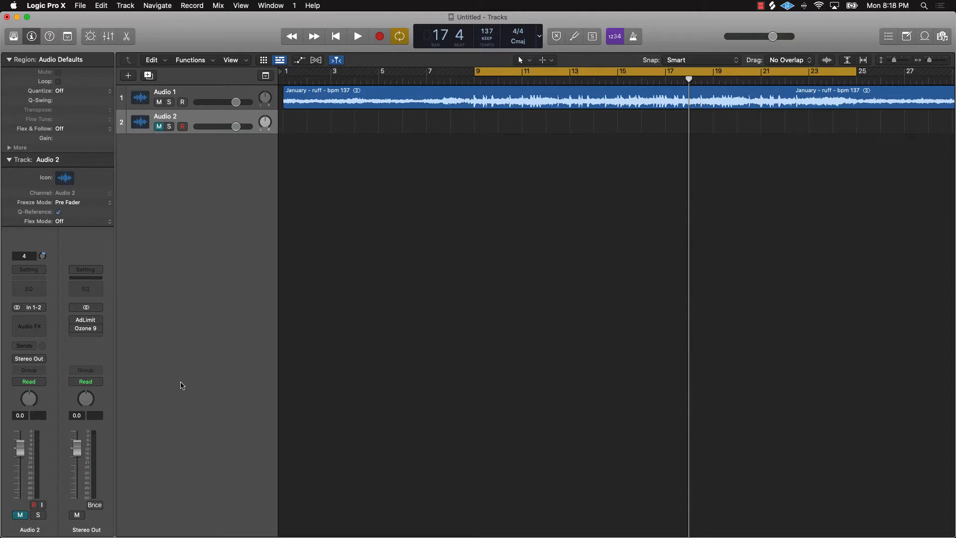
mouse_move(108, 323)
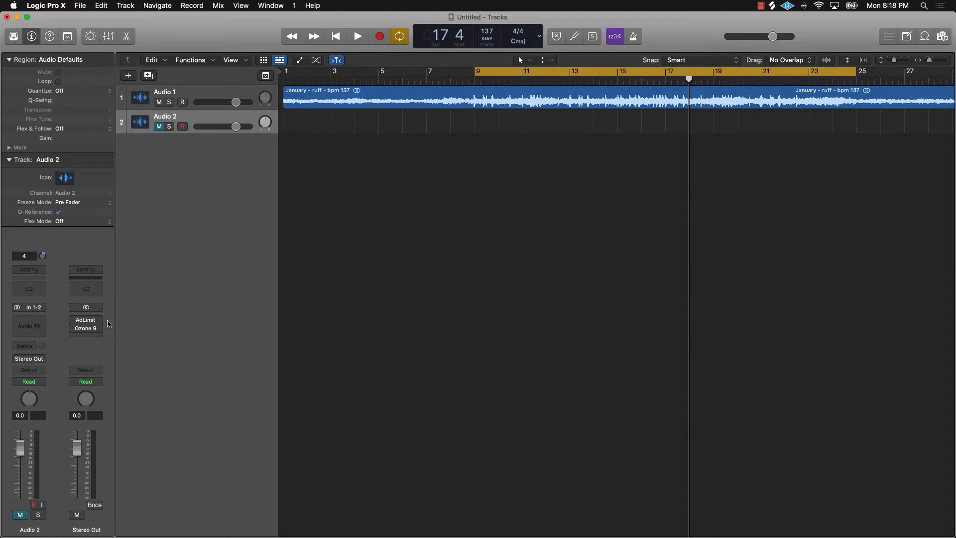
mouse_move(96, 347)
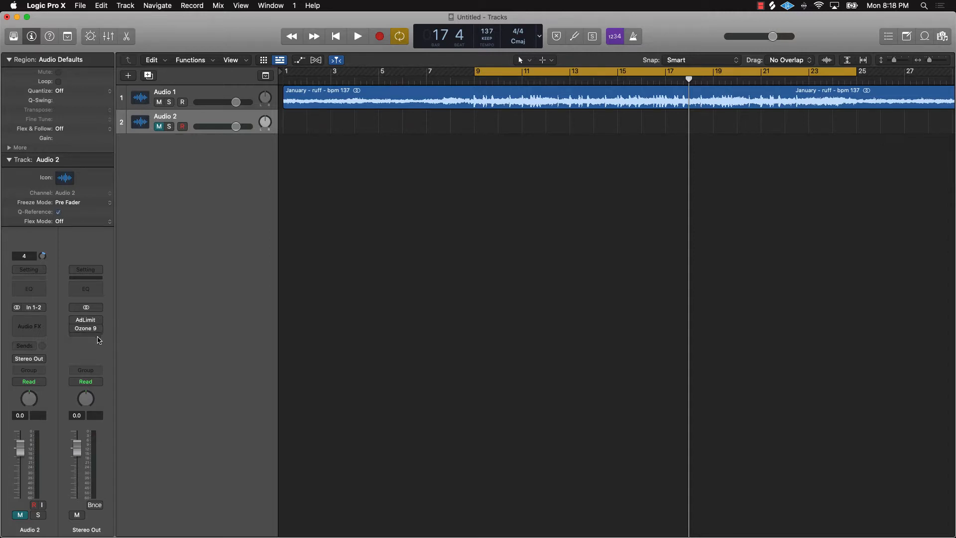
mouse_move(90, 338)
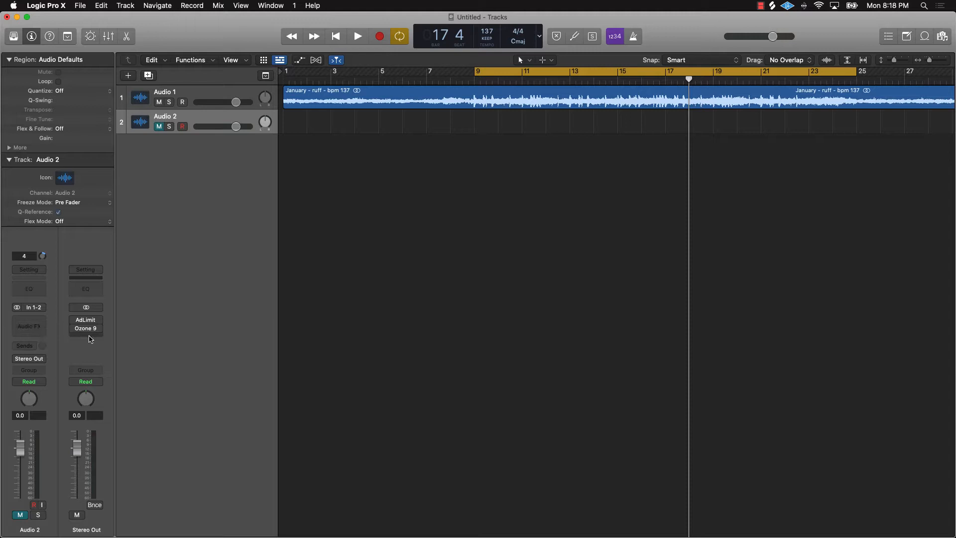
click(86, 324)
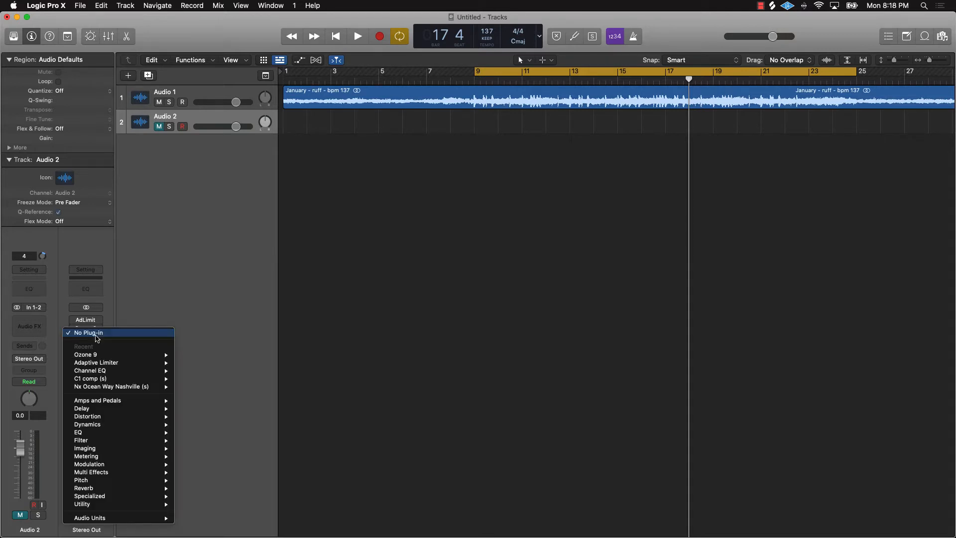
mouse_move(87, 424)
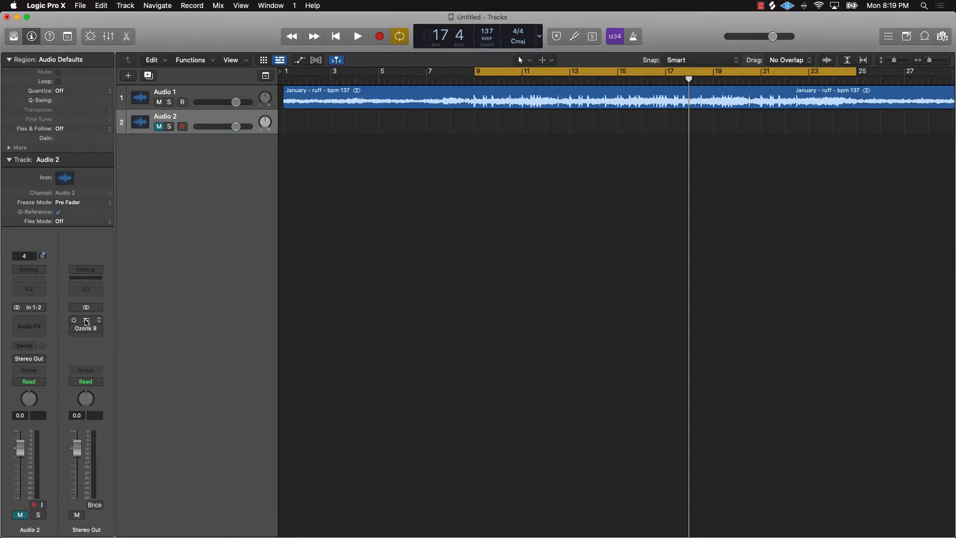
- Bring up the Stereo Out Adaptive Limiter and leave True Peak Detection enabled
double_click(86, 324)
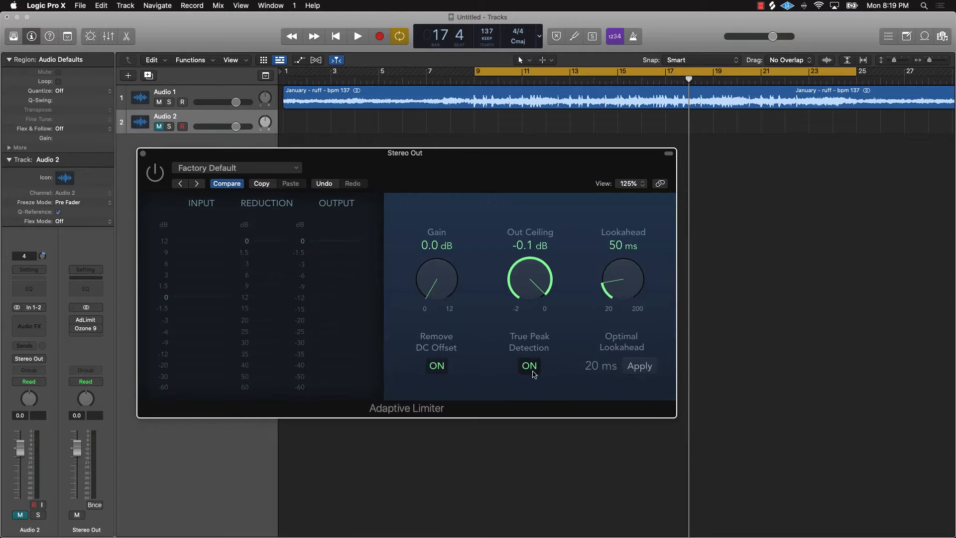
click(528, 365)
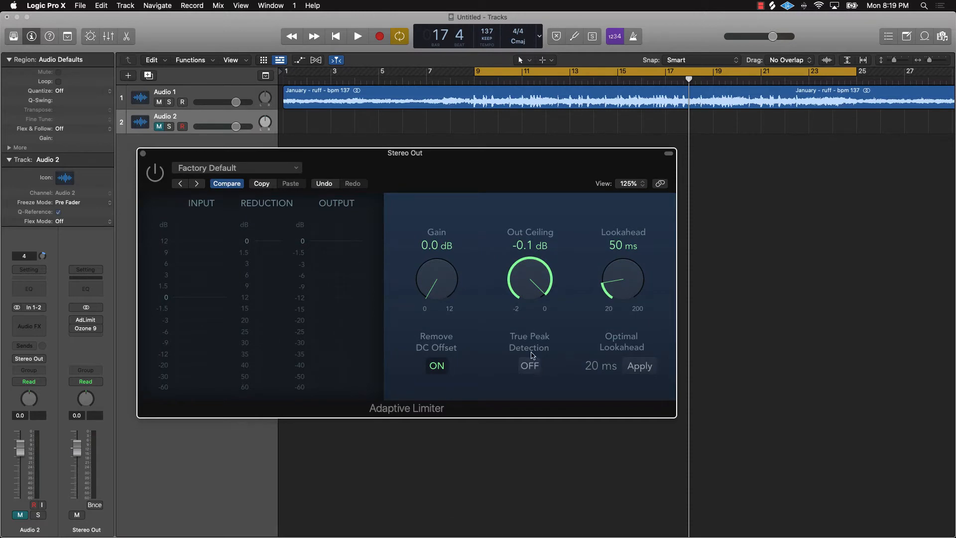
click(528, 366)
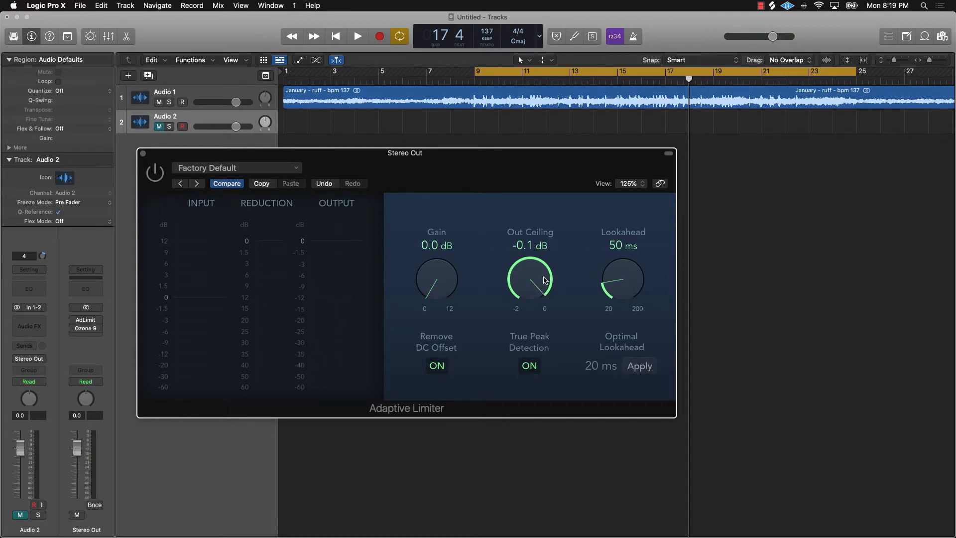
mouse_move(485, 279)
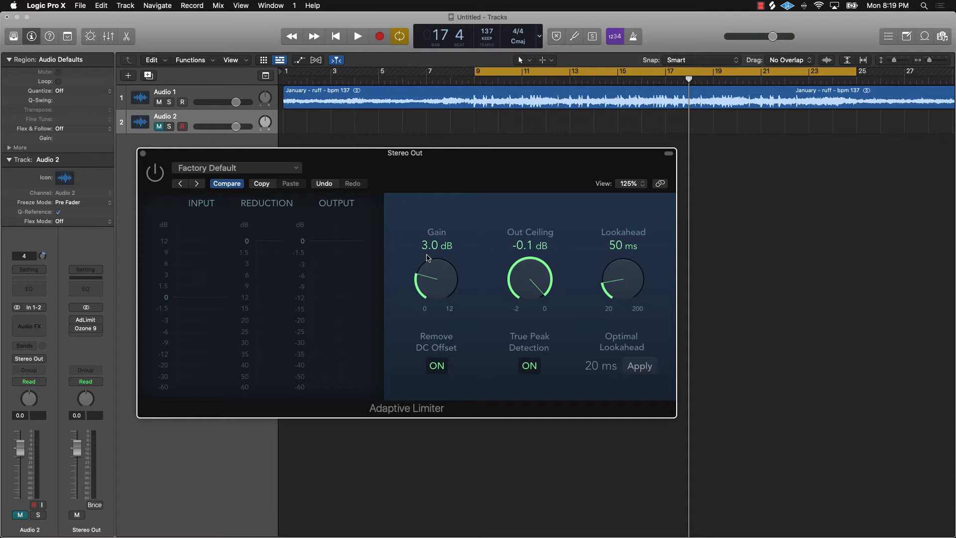
mouse_move(425, 275)
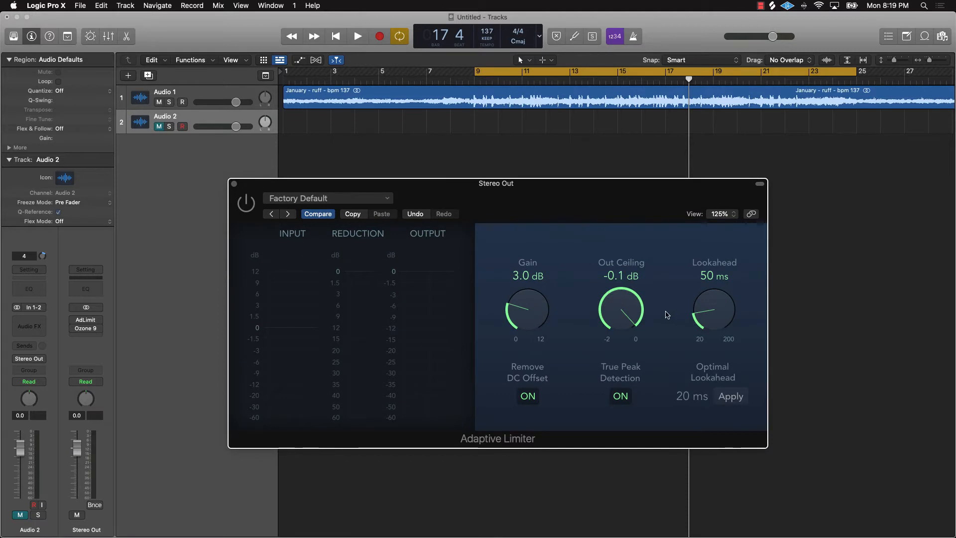
mouse_move(236, 190)
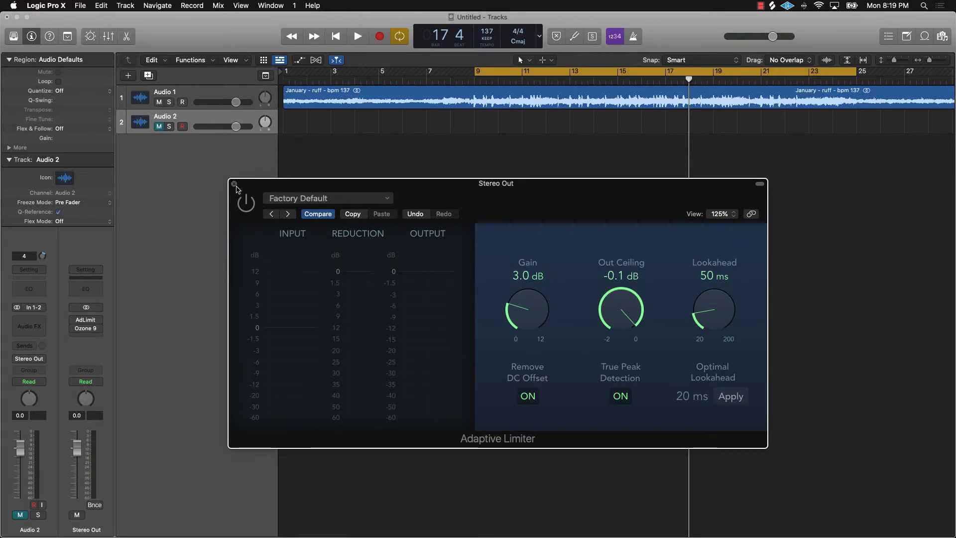
mouse_move(418, 174)
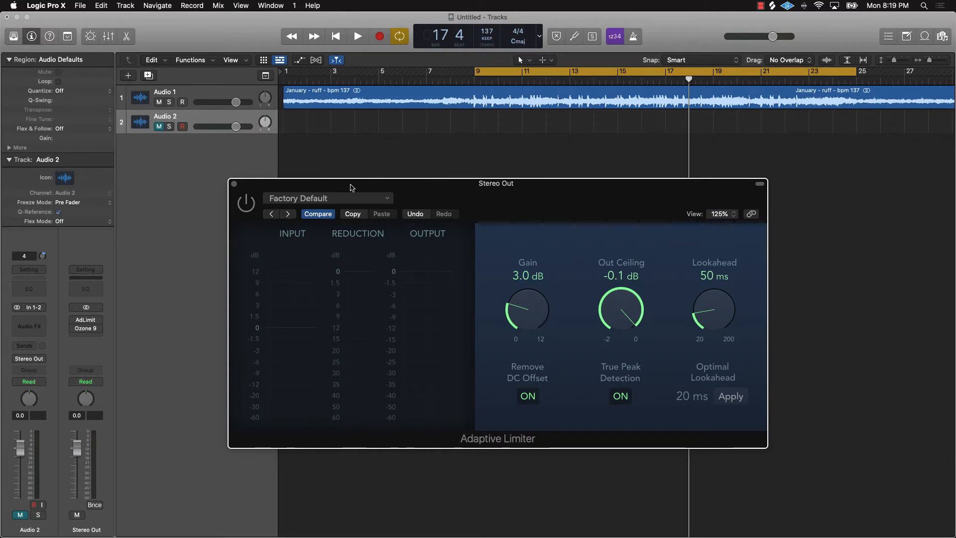
- Audition the beat through the Adaptive Limiter at 3.0 dB gain, then stop
click(357, 36)
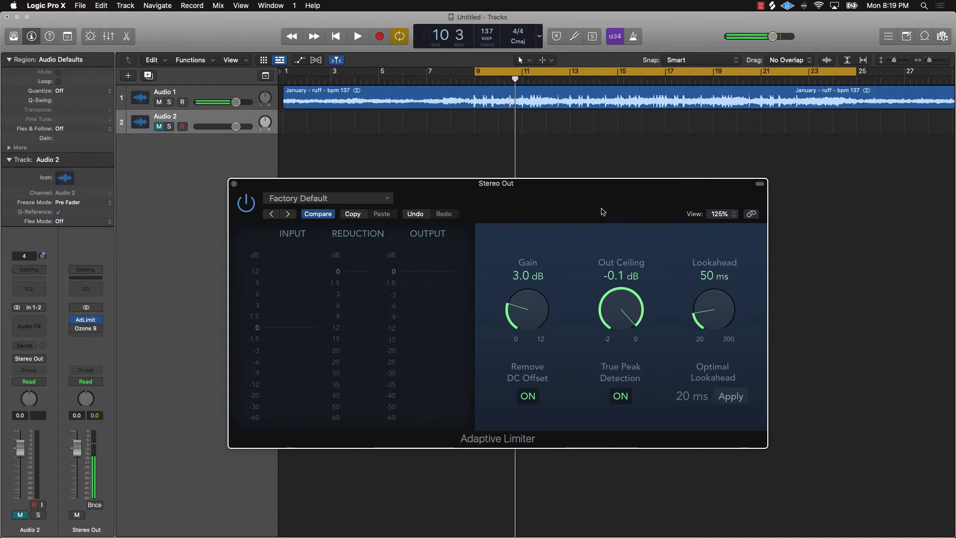
click(357, 36)
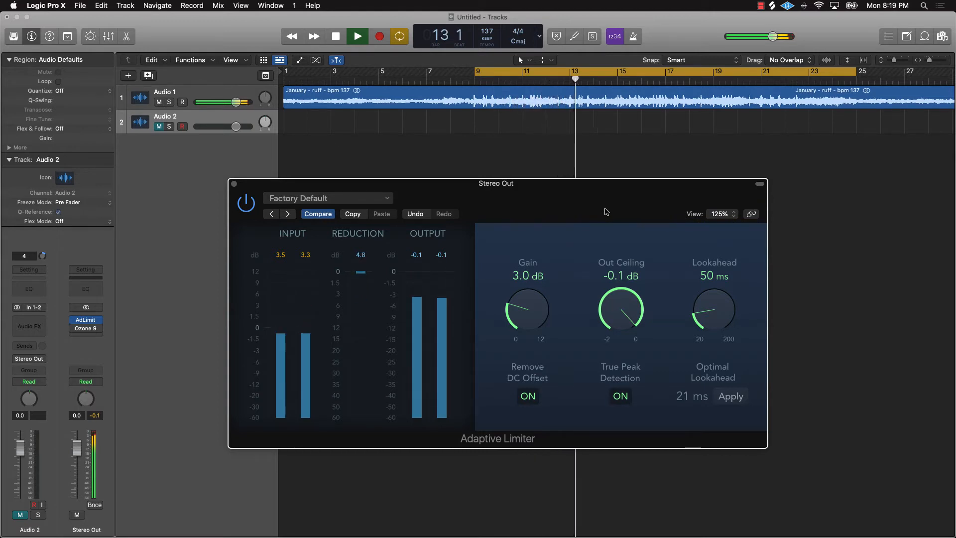
click(356, 35)
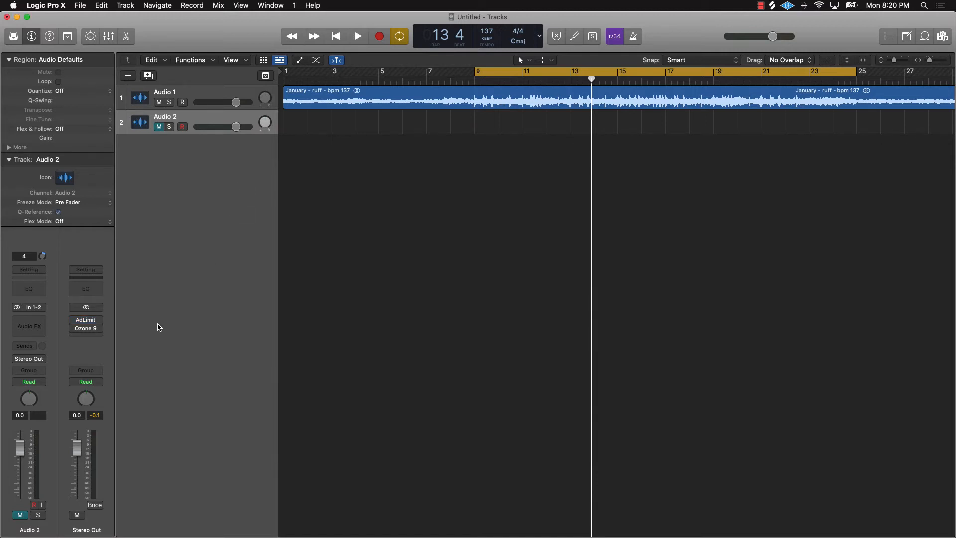
click(86, 324)
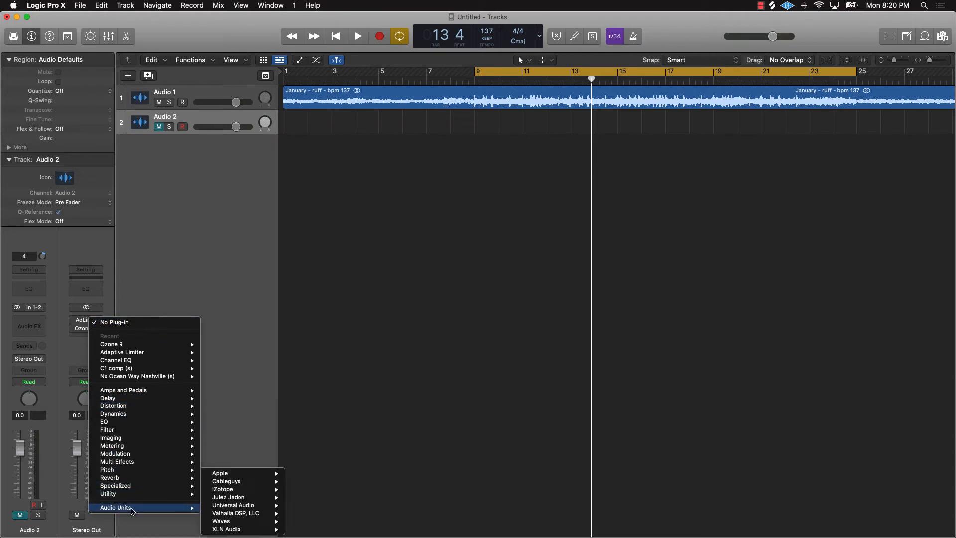
mouse_move(222, 488)
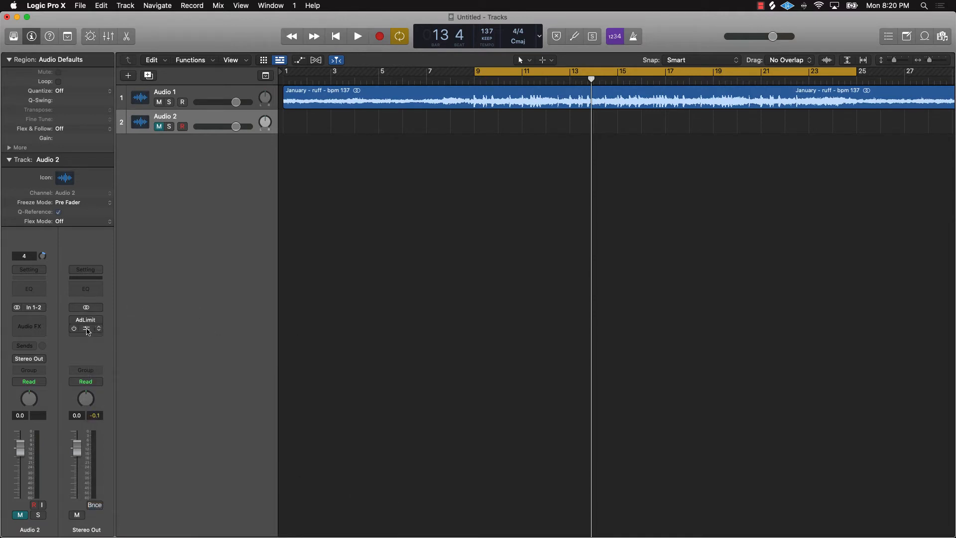
- Bring up Ozone 9 on Stereo Out and review its Vintage Comp and Maximizer modules
double_click(86, 328)
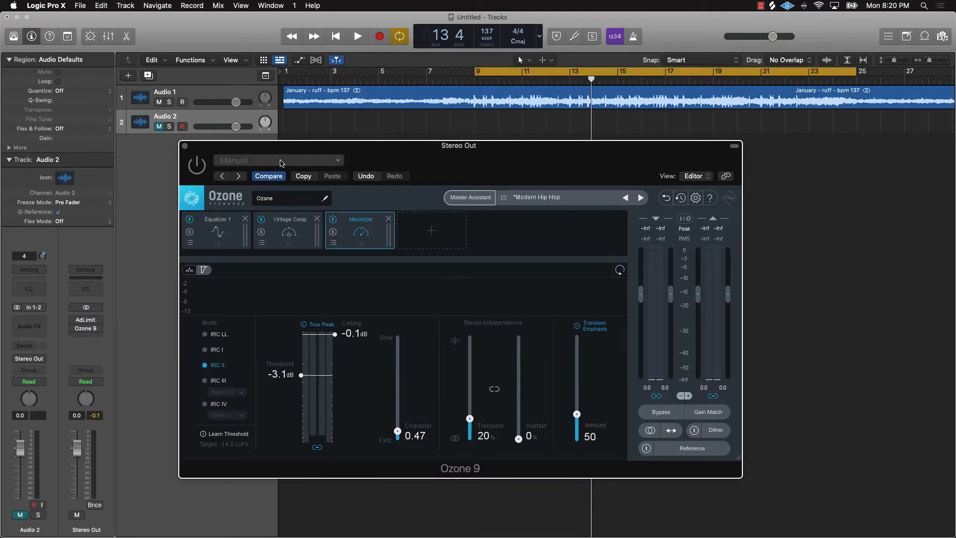
mouse_move(461, 162)
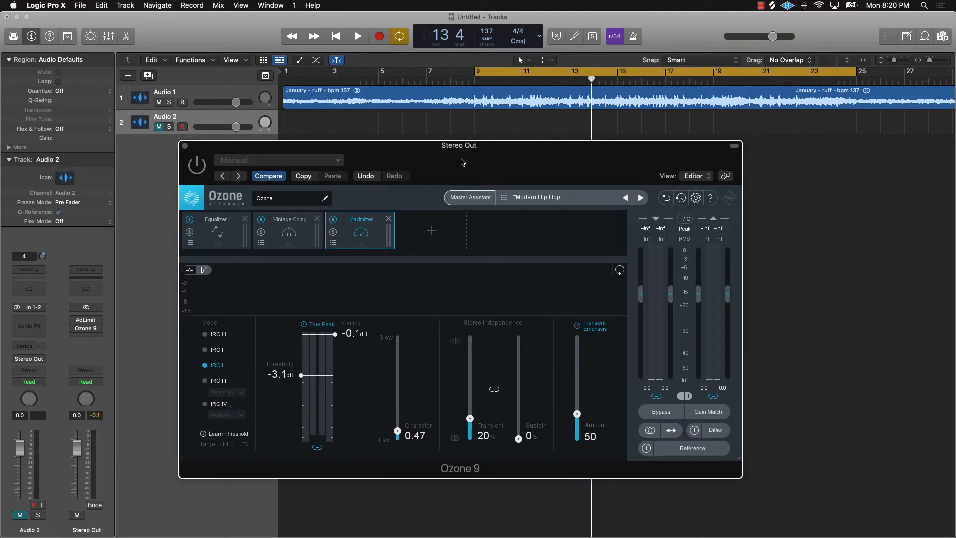
mouse_move(363, 230)
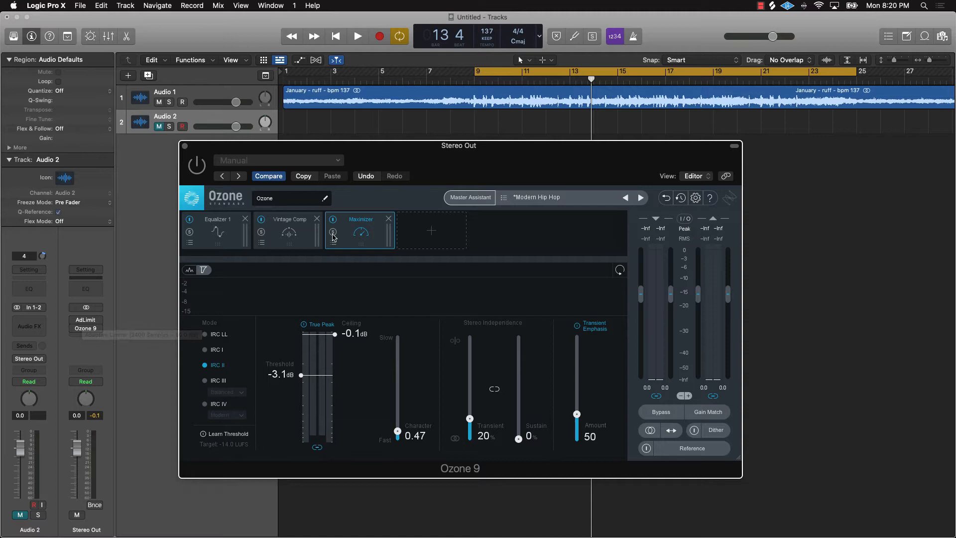
click(288, 230)
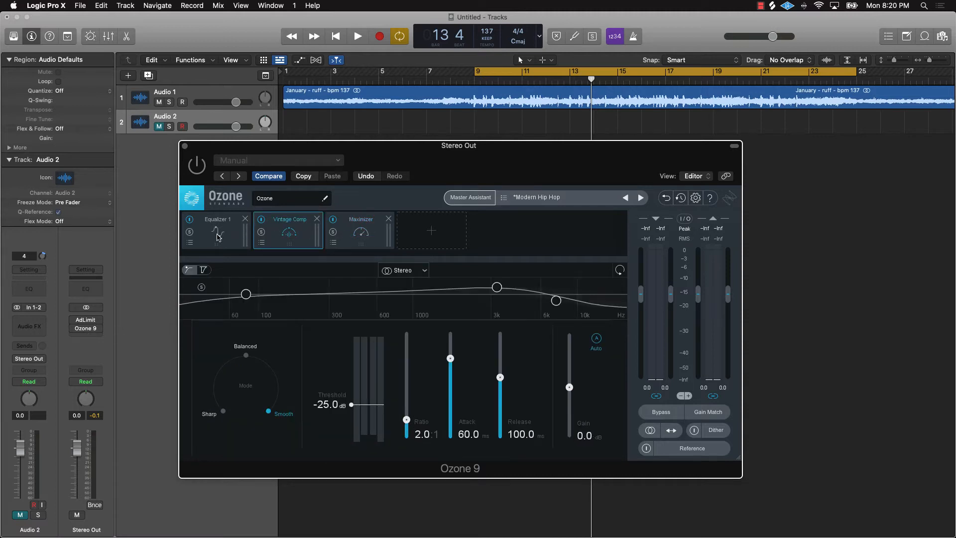
mouse_move(185, 238)
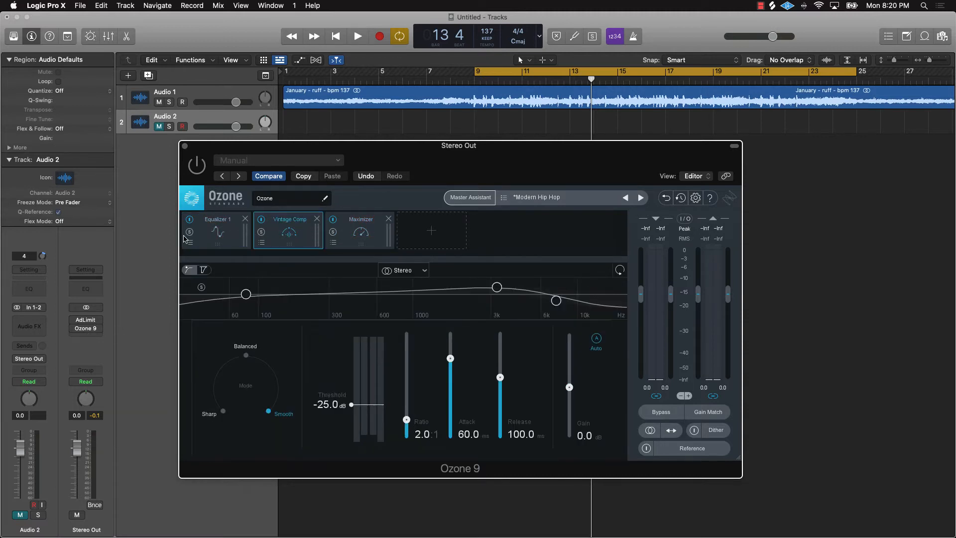
click(360, 219)
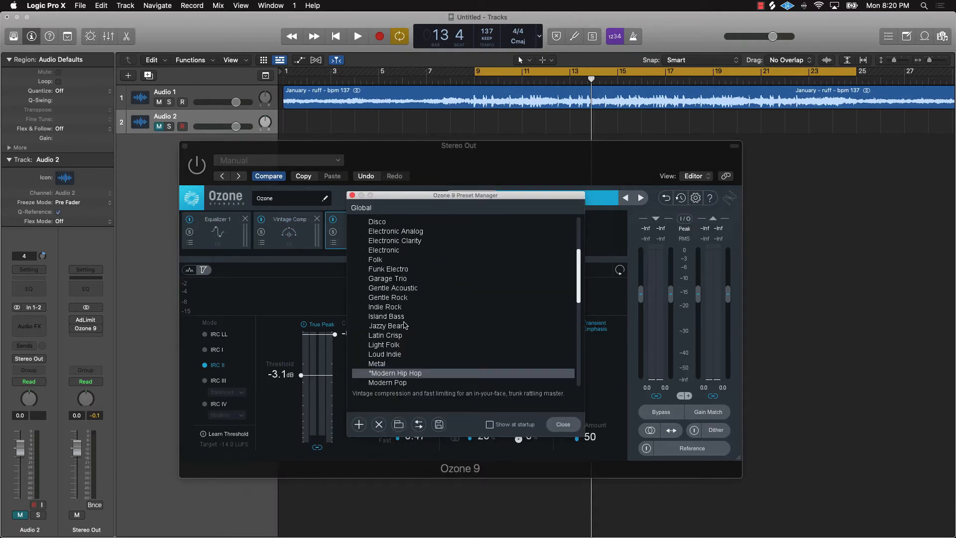
mouse_move(560, 424)
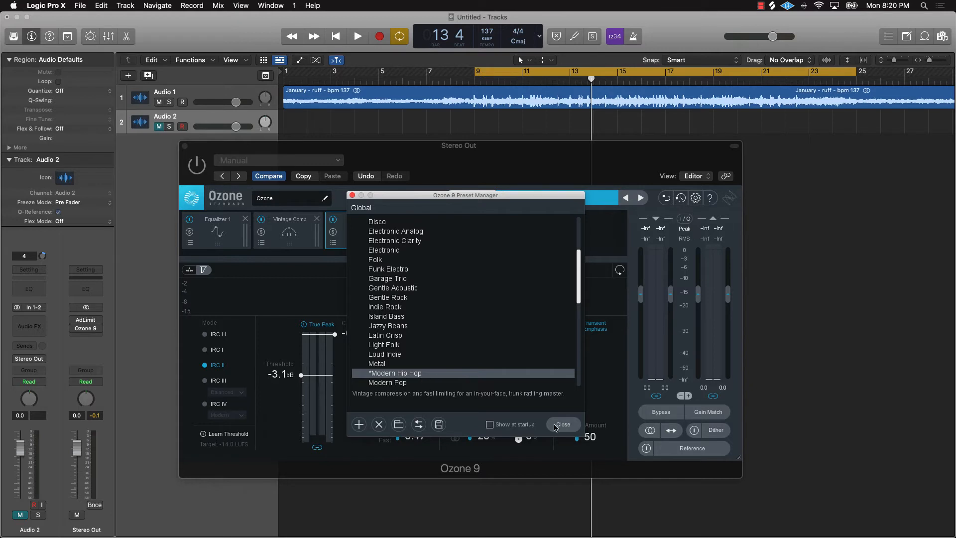
- Keep the Modern Hip Hop preset, leave the preset manager and start the beat playing
click(561, 425)
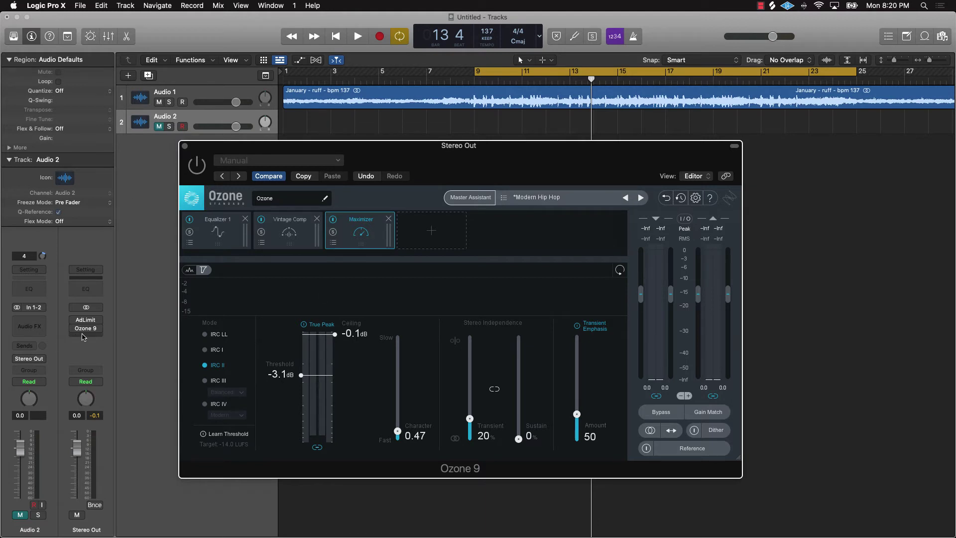
mouse_move(84, 320)
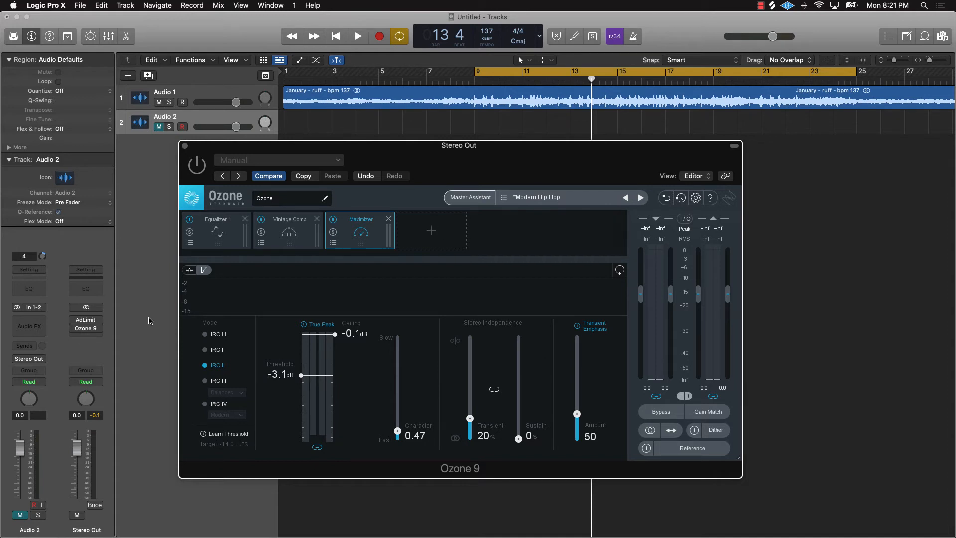
mouse_move(377, 294)
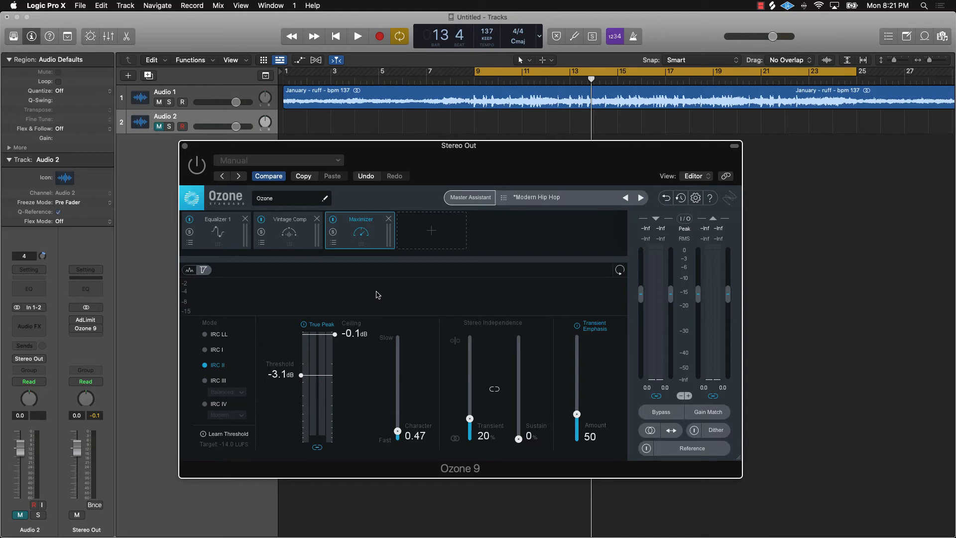
click(357, 36)
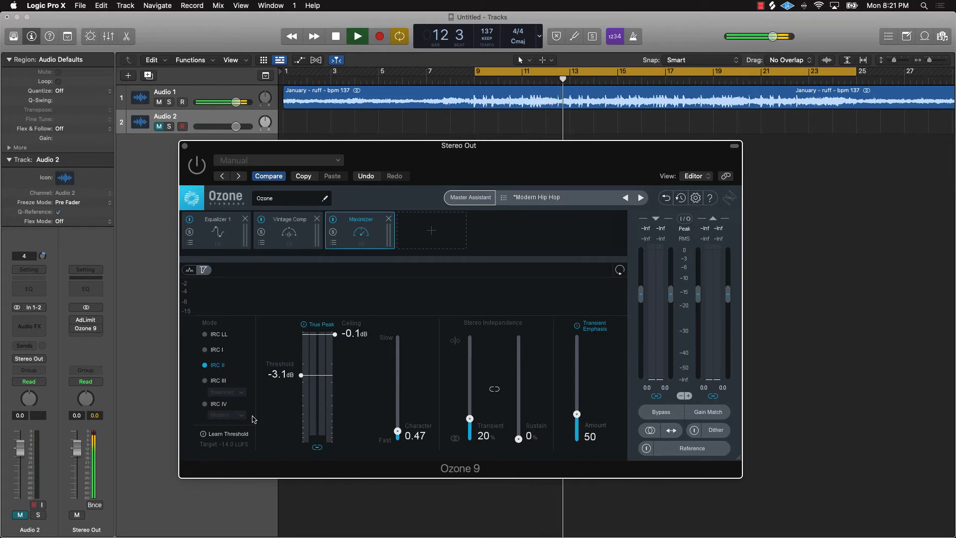
- Enable the Ozone 9 insert and audition the beat through it, Maximizer threshold -3.0 dB
click(356, 36)
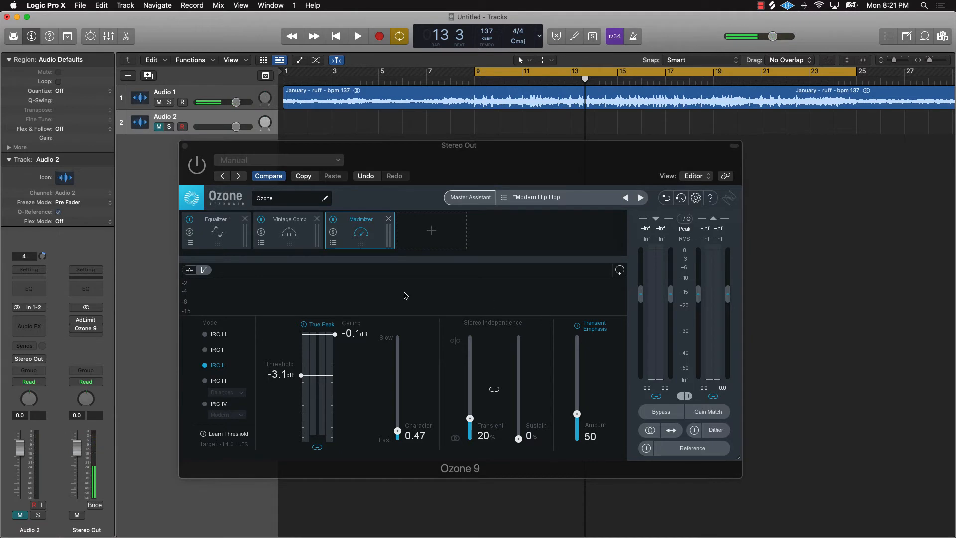
click(196, 165)
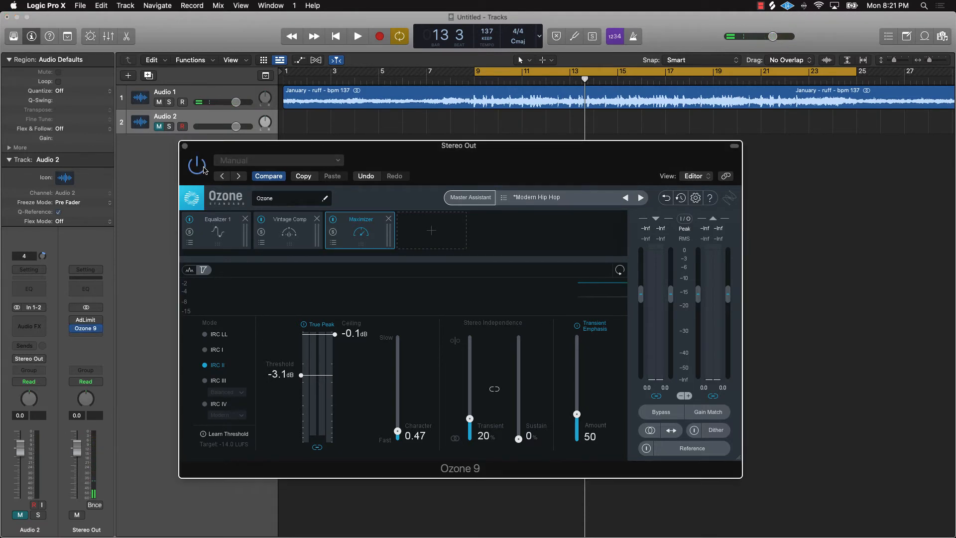
click(356, 36)
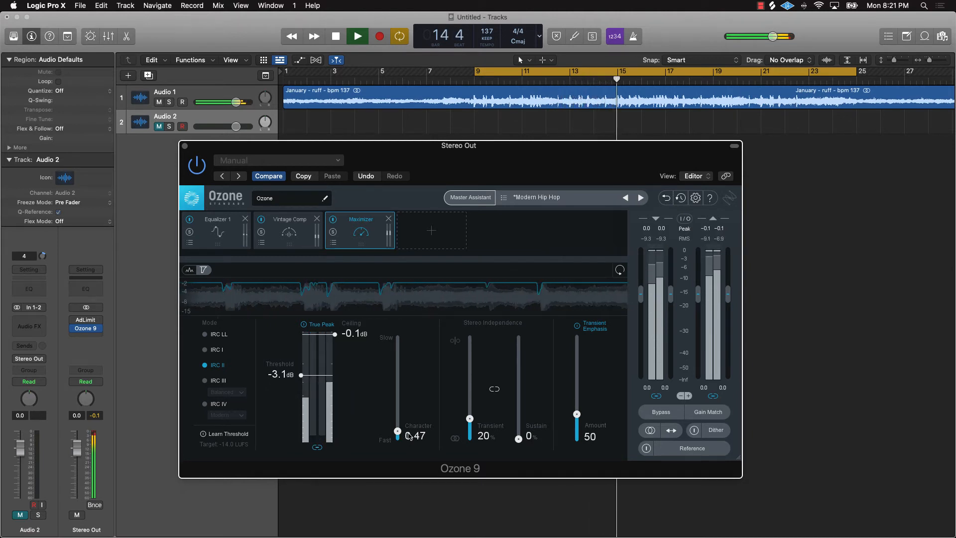
click(357, 36)
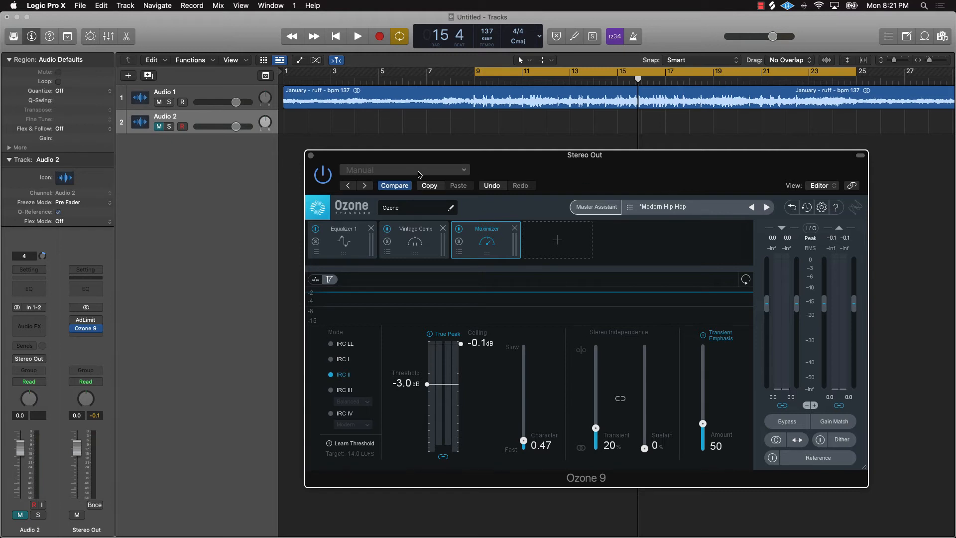
- Audition the beat through Ozone 9 once more, then bring back the Adaptive Limiter window
click(357, 36)
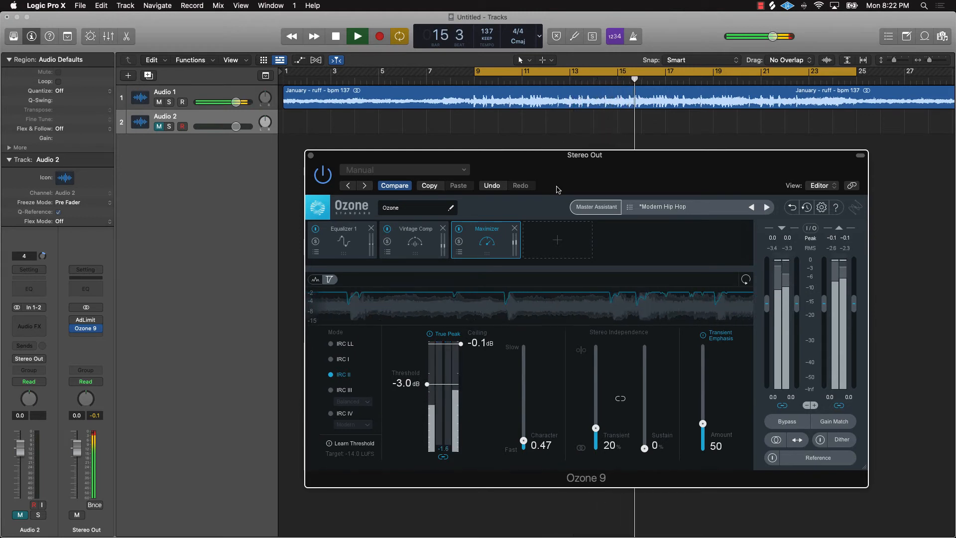
click(356, 35)
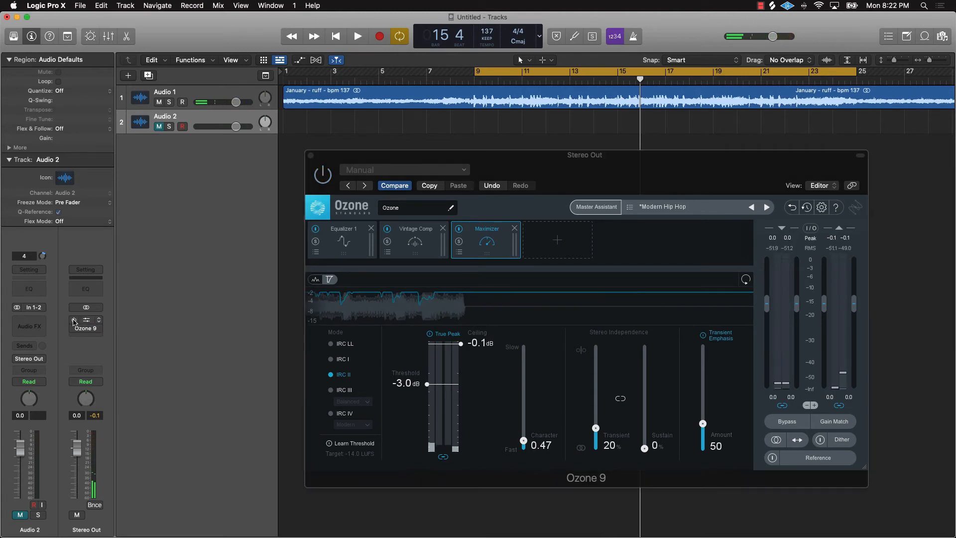
click(86, 320)
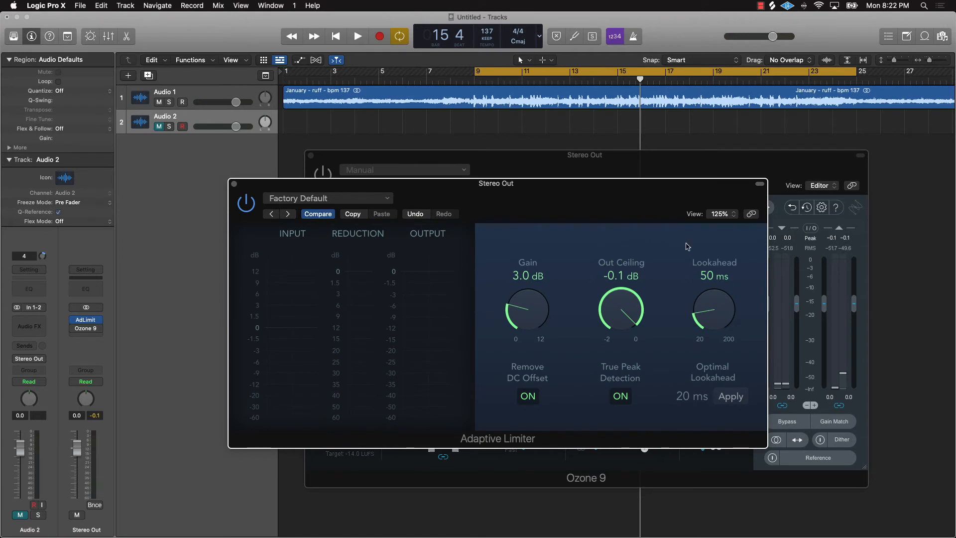
- Play the beat through the Adaptive Limiter, then dismiss its window leaving Ozone 9 showing
click(357, 35)
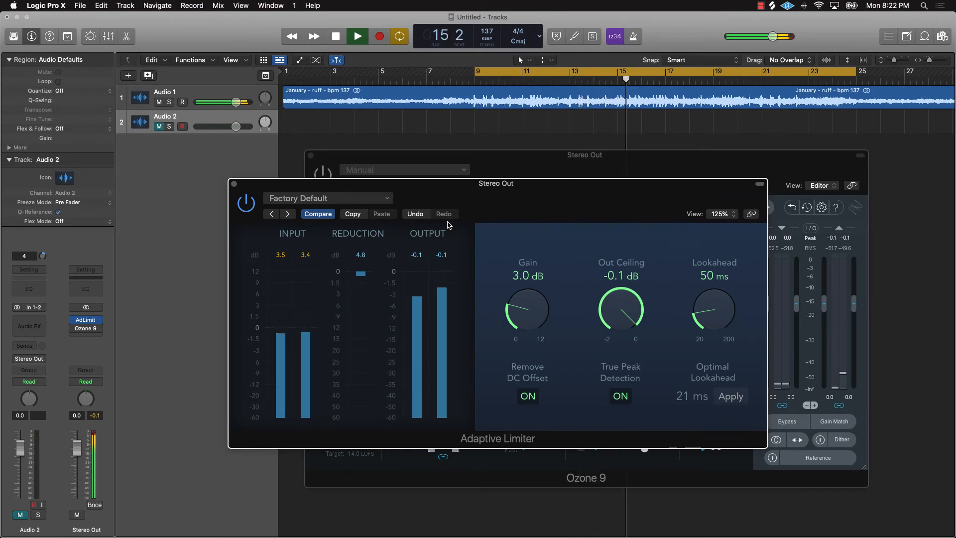
click(356, 36)
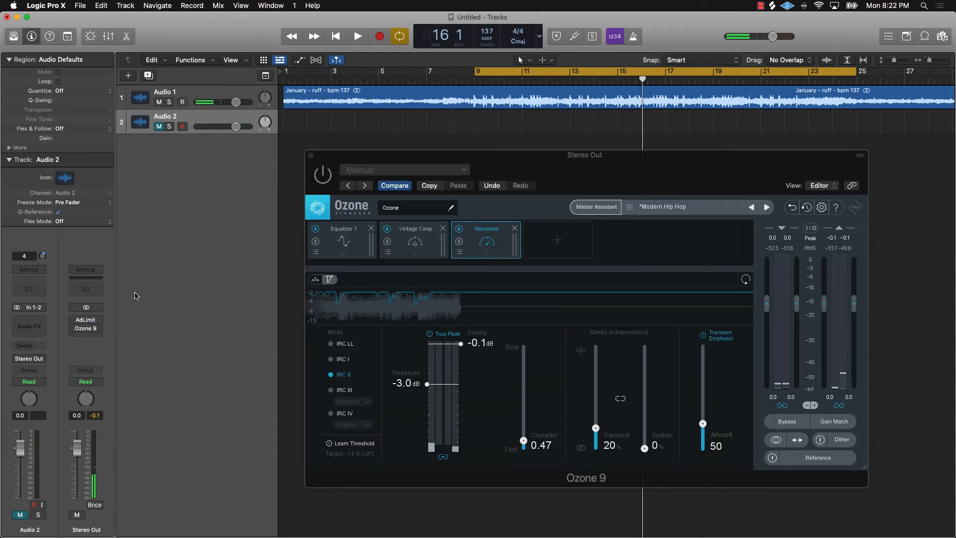
click(356, 36)
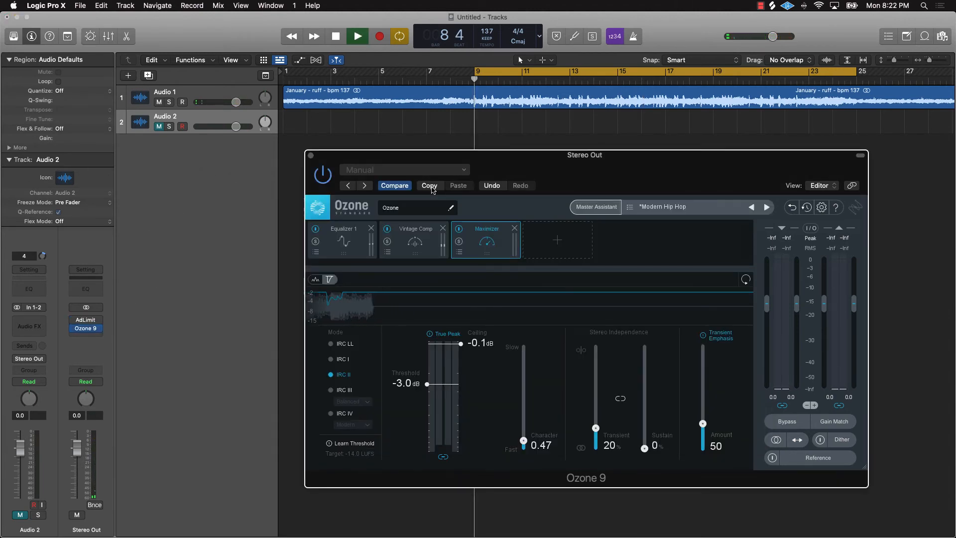
click(356, 36)
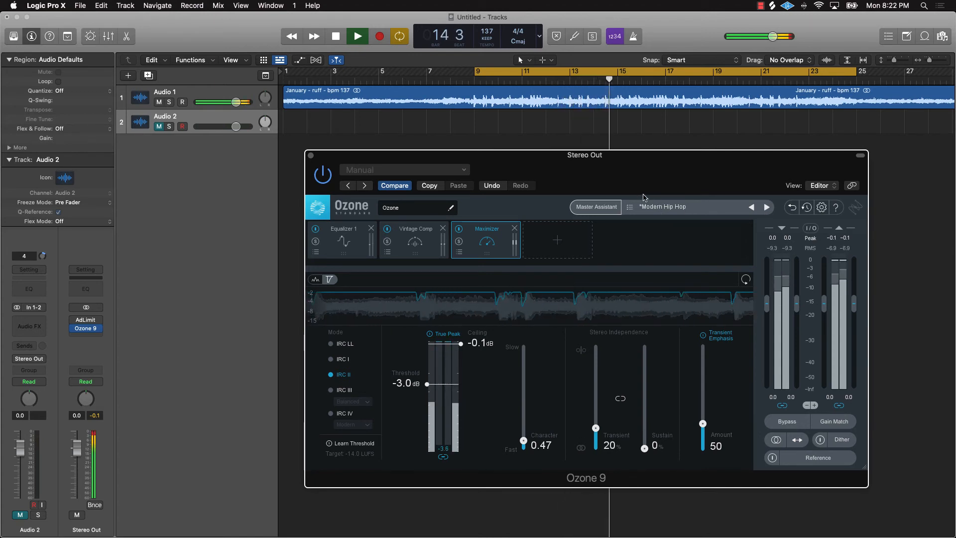
click(357, 36)
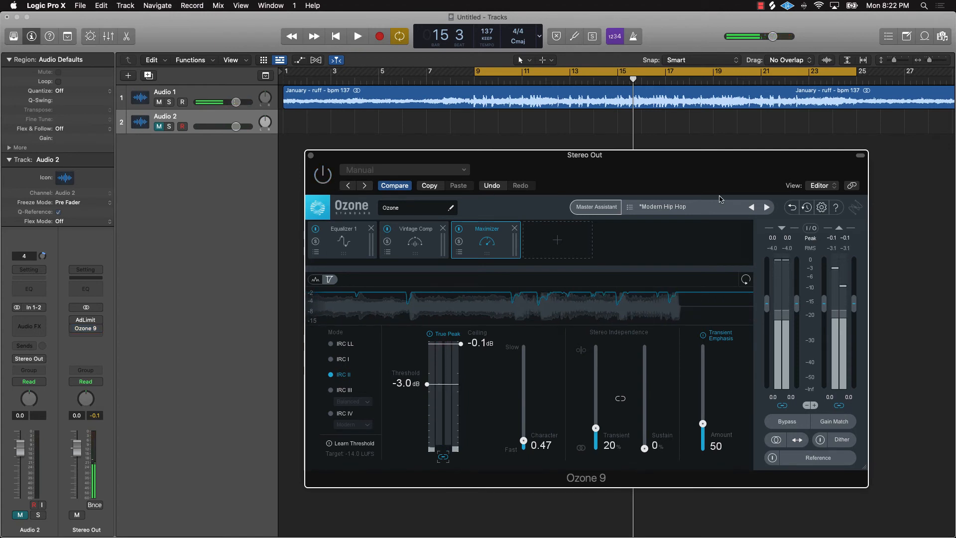
click(356, 35)
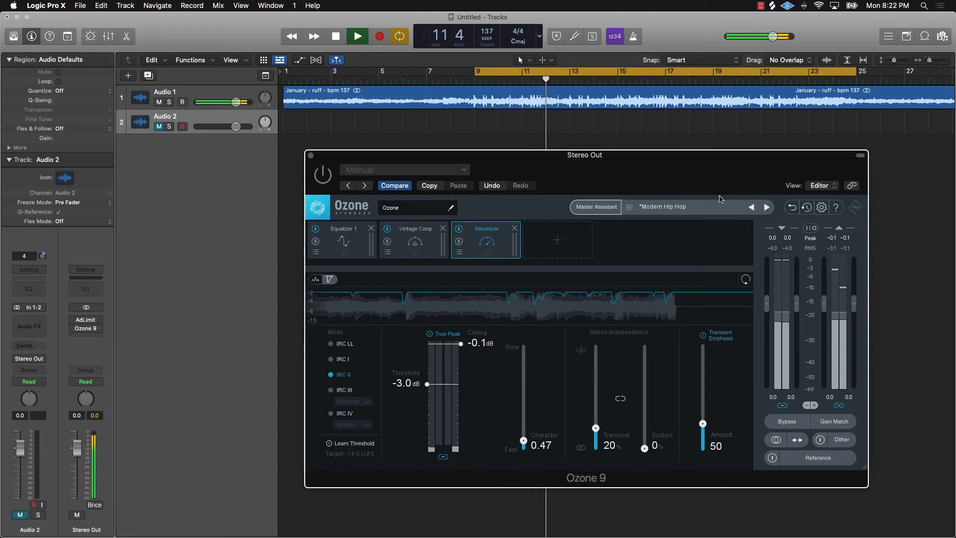
click(356, 36)
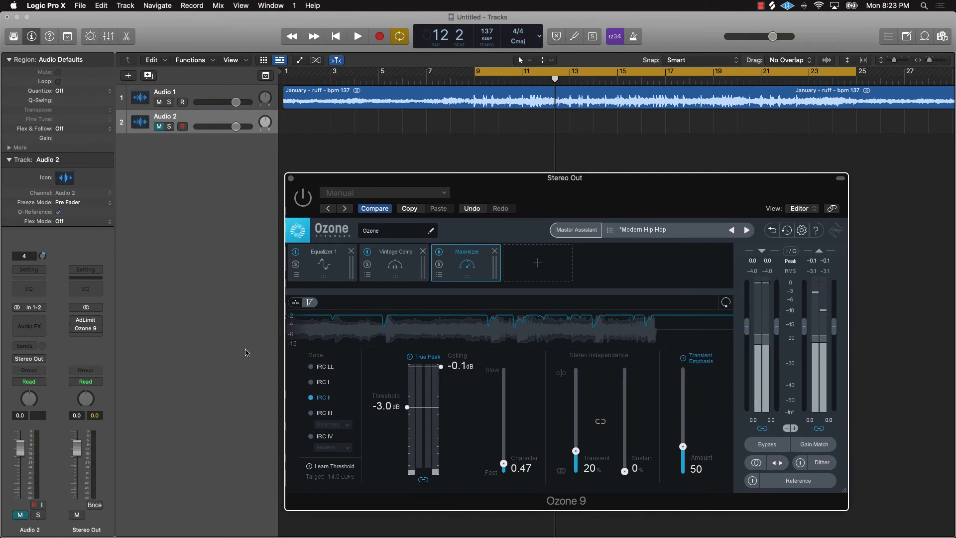
mouse_move(452, 118)
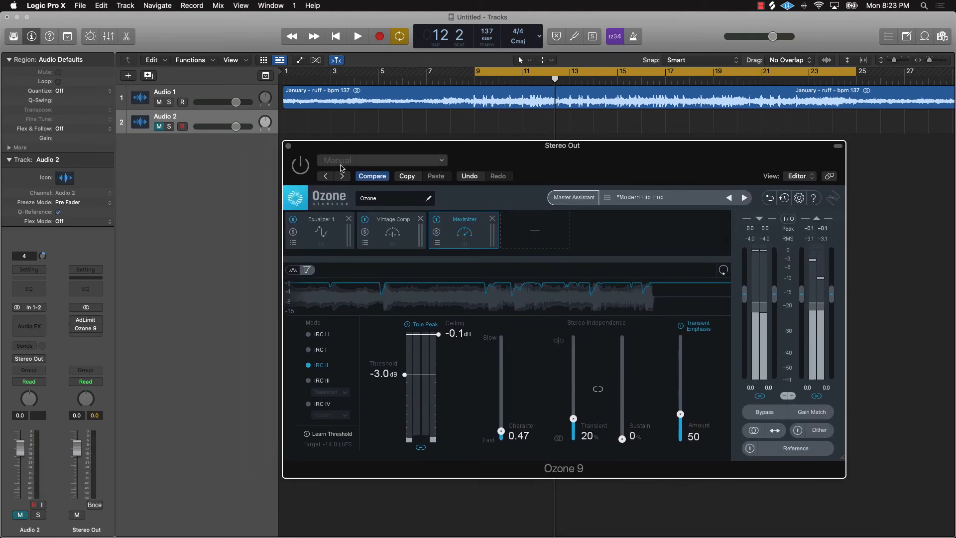
mouse_move(621, 215)
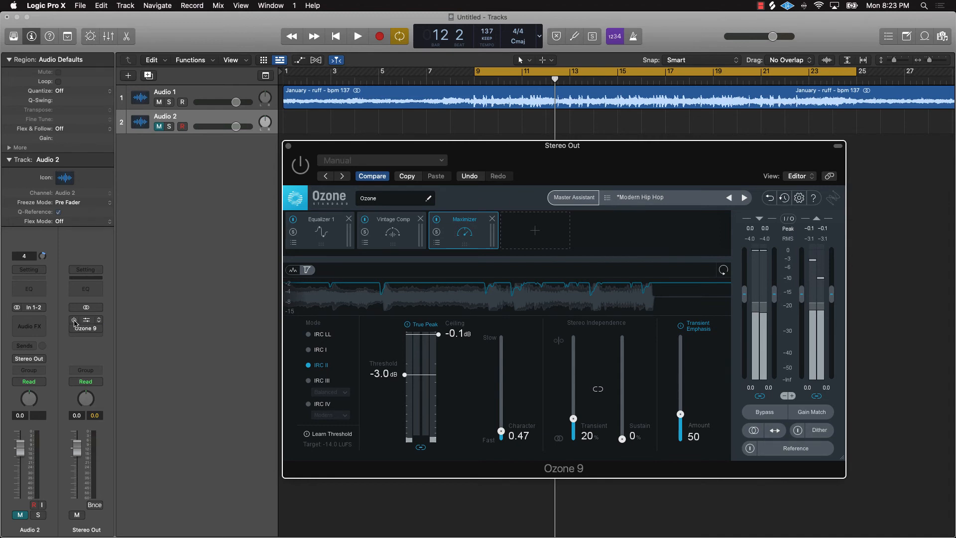
- Show the Stereo Out Adaptive Limiter settings in place of Ozone 9
click(84, 320)
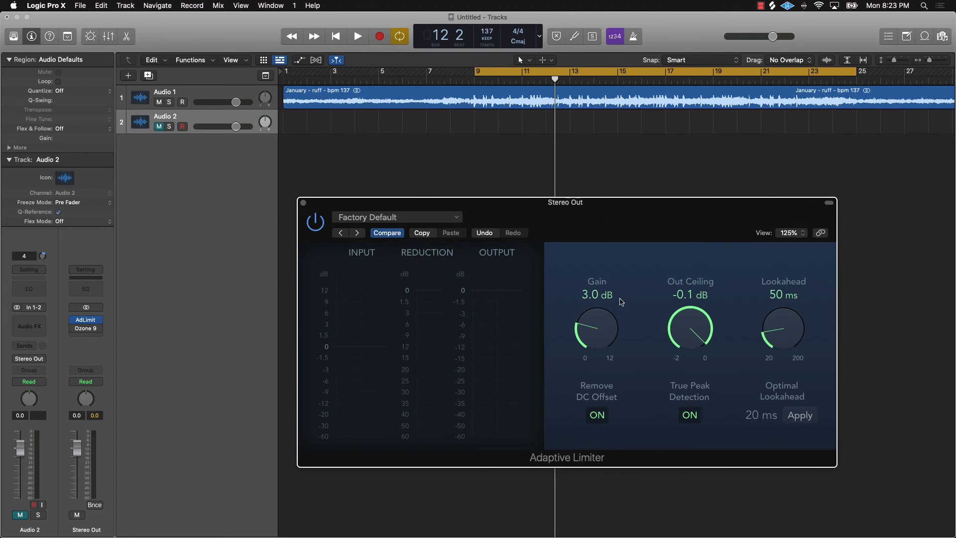
mouse_move(656, 173)
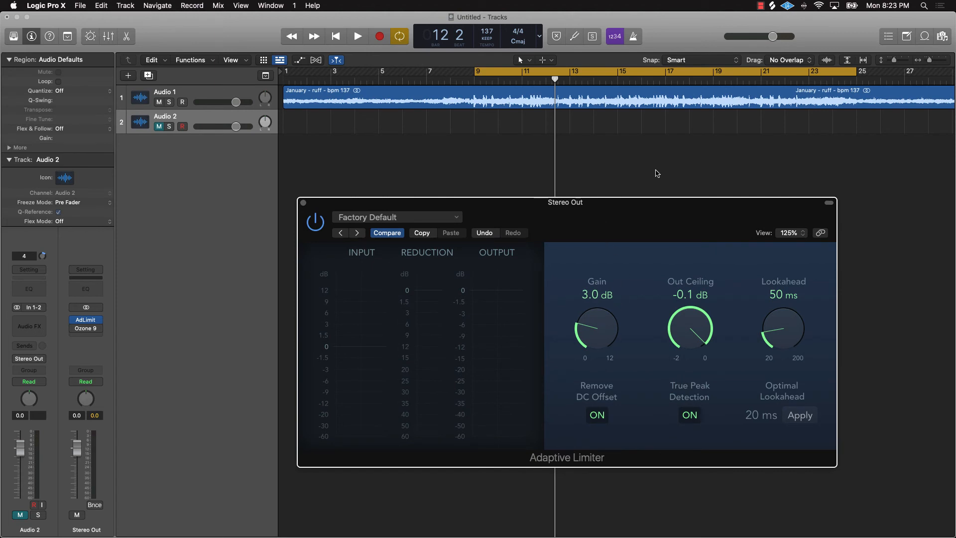
- Audition the beat through the Adaptive Limiter, stop near bar 15 and dismiss its window
click(357, 36)
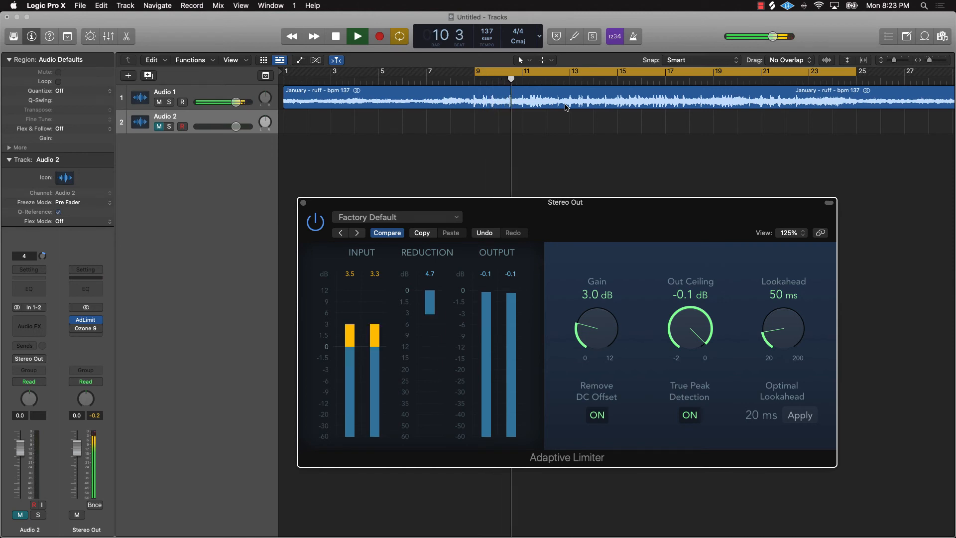
click(357, 36)
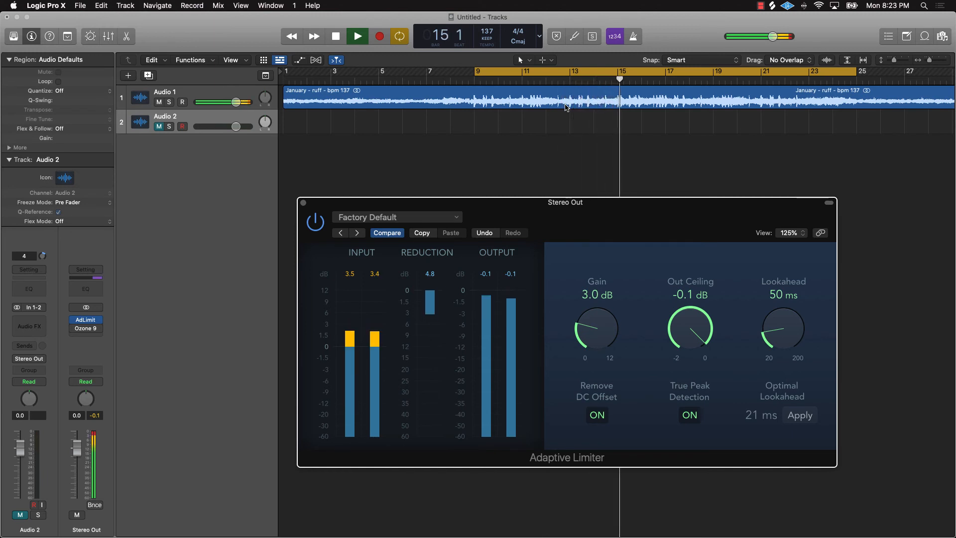
click(357, 36)
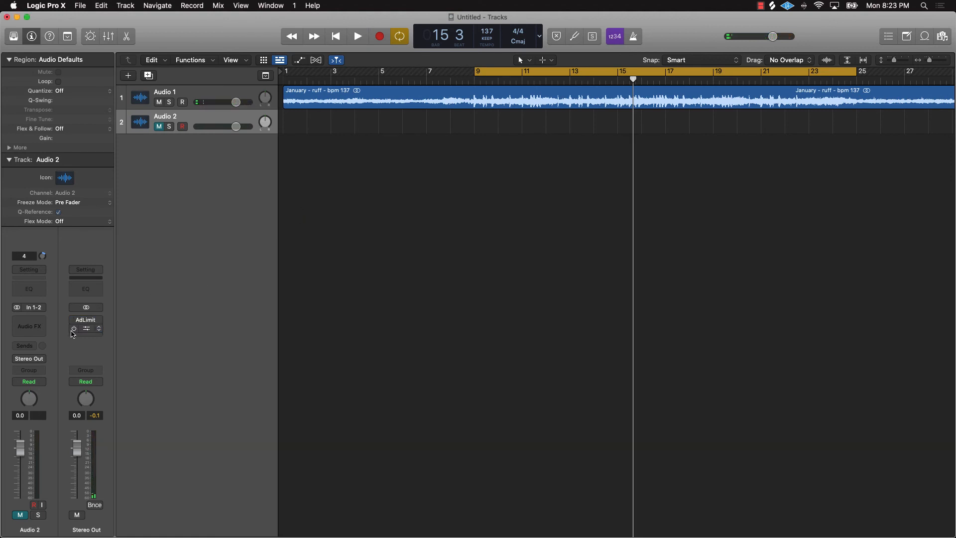
- Review Ozone 9's Equalizer 1, Vintage Comp and Maximizer modules on Stereo Out and start playback
click(85, 328)
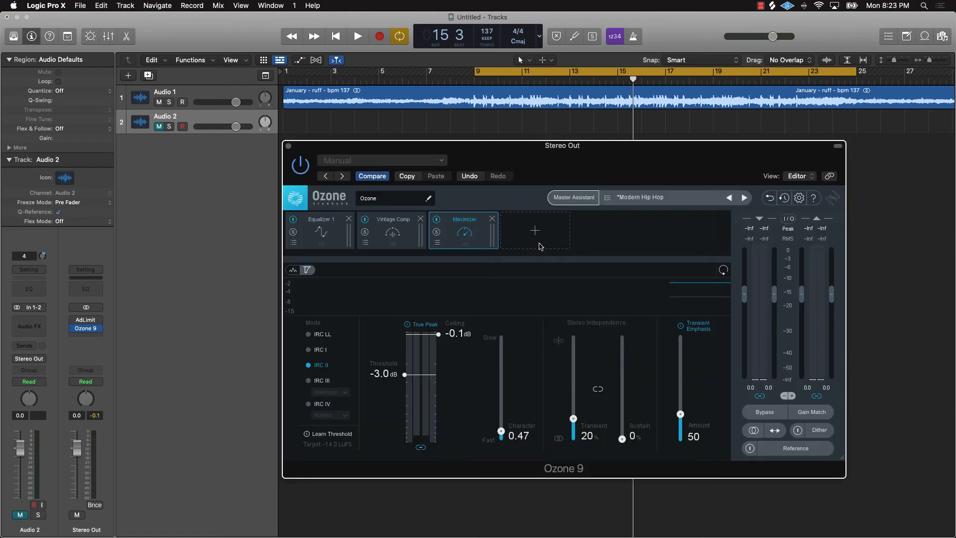
click(320, 230)
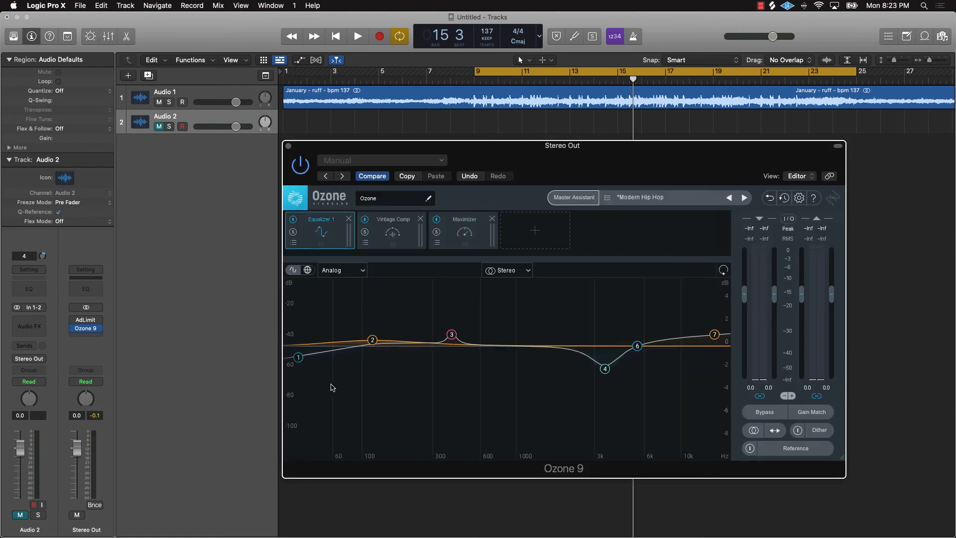
mouse_move(310, 357)
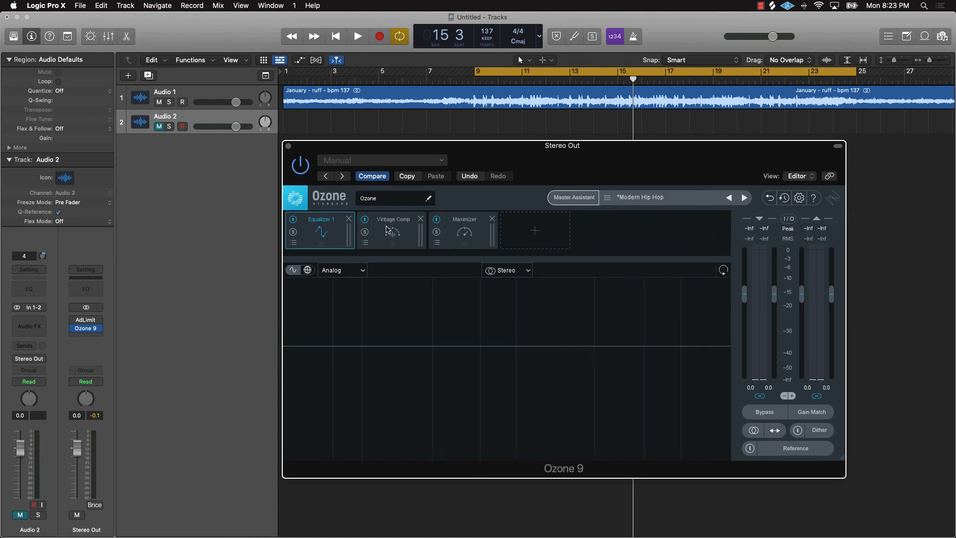
click(392, 230)
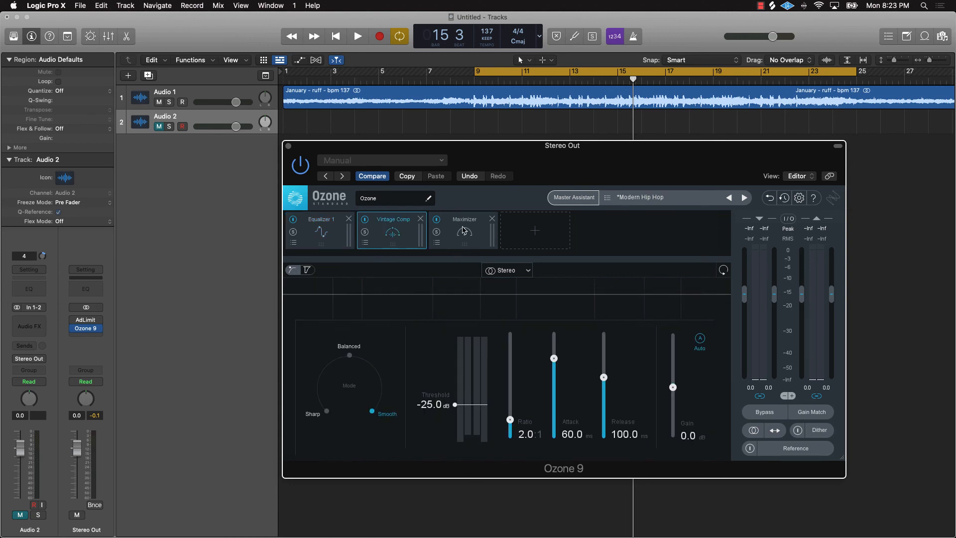
click(463, 230)
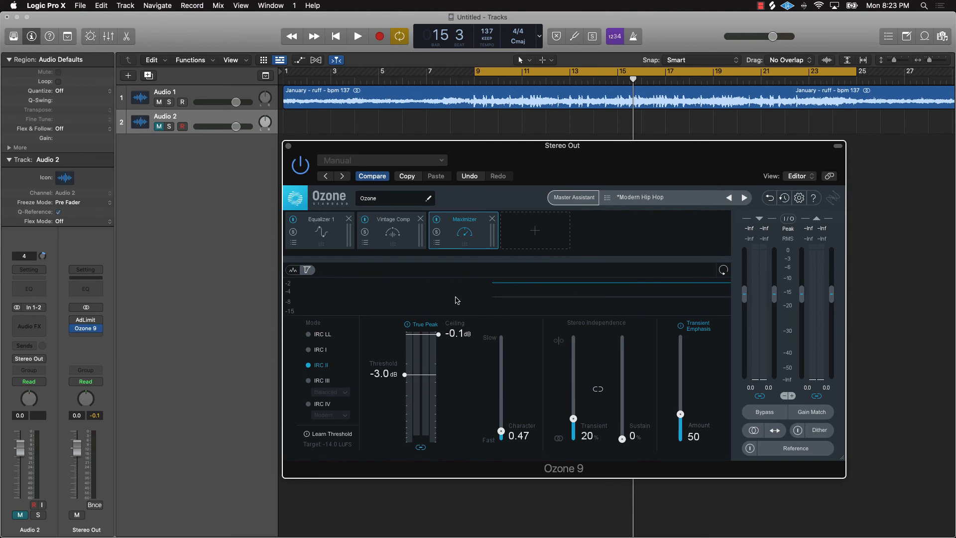
click(357, 36)
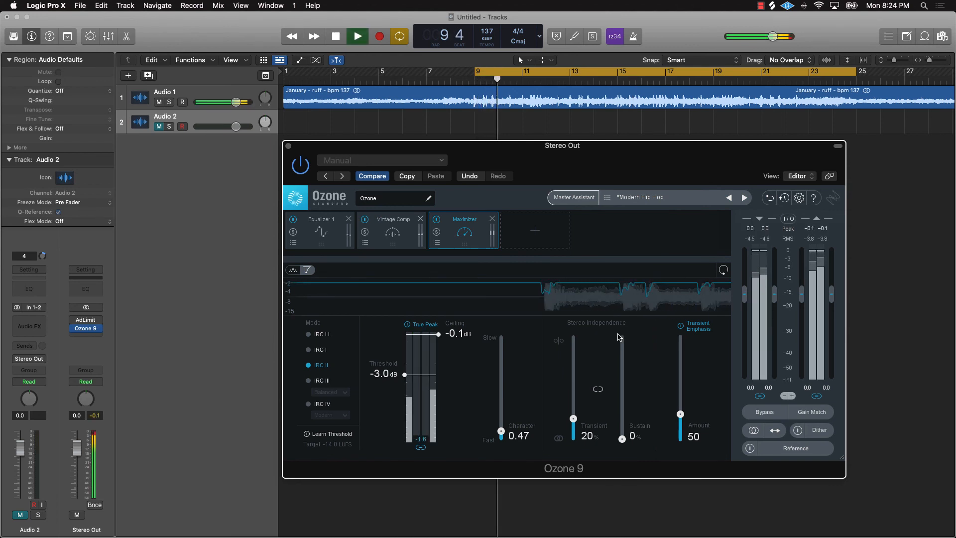
- Let the beat play through the Ozone 9 chain, then stop the transport near bar 16
click(356, 36)
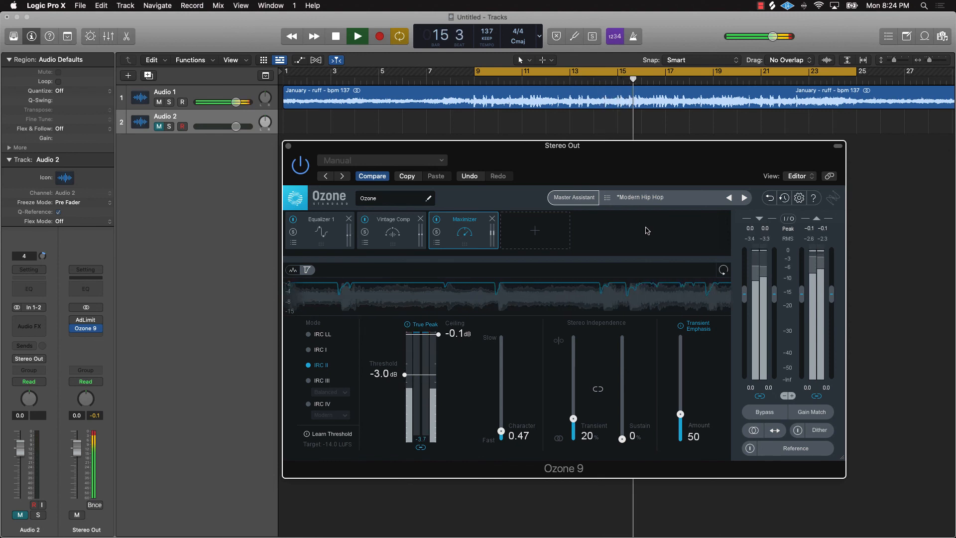
click(358, 36)
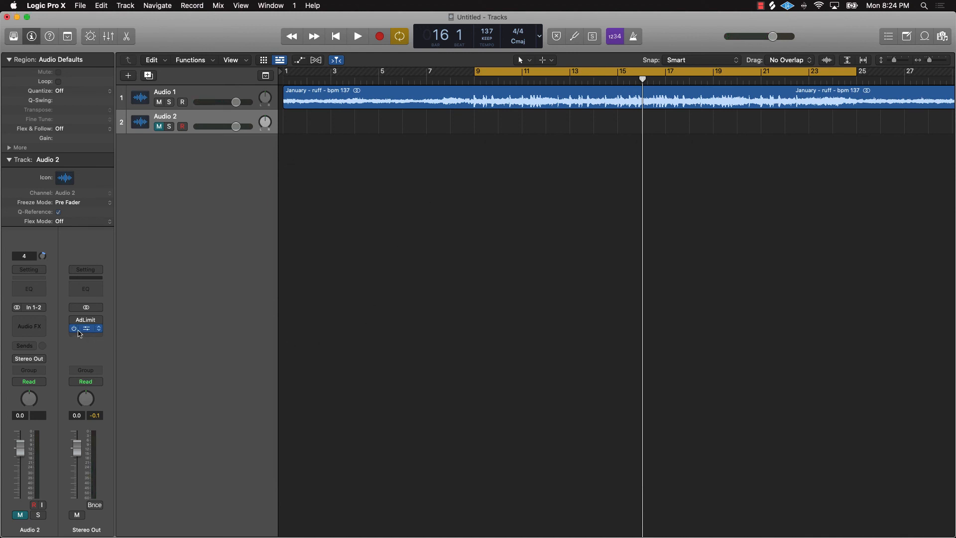
mouse_move(73, 327)
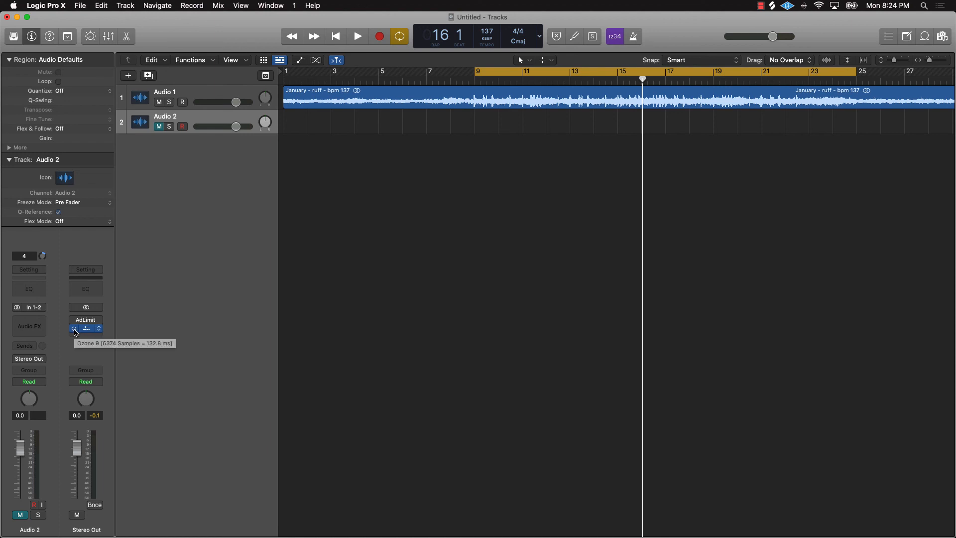